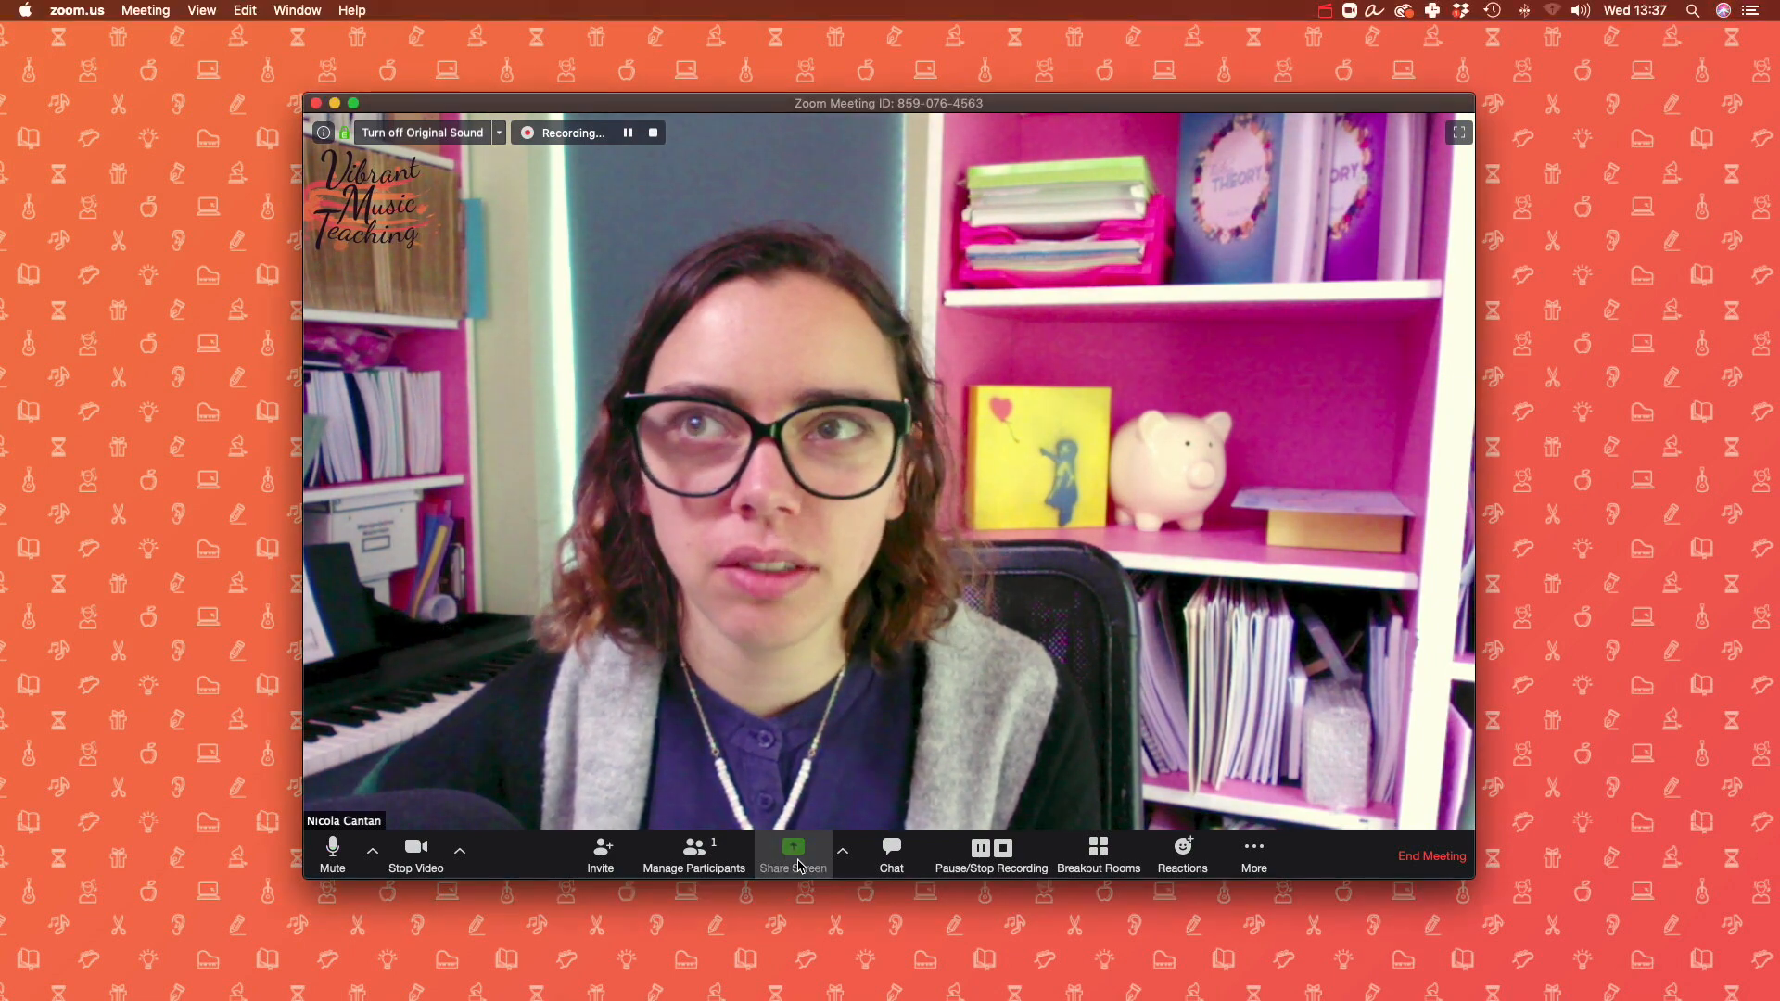
Step: Choose the InDesign keyboard compass document as the screen to share
left_click(793, 854)
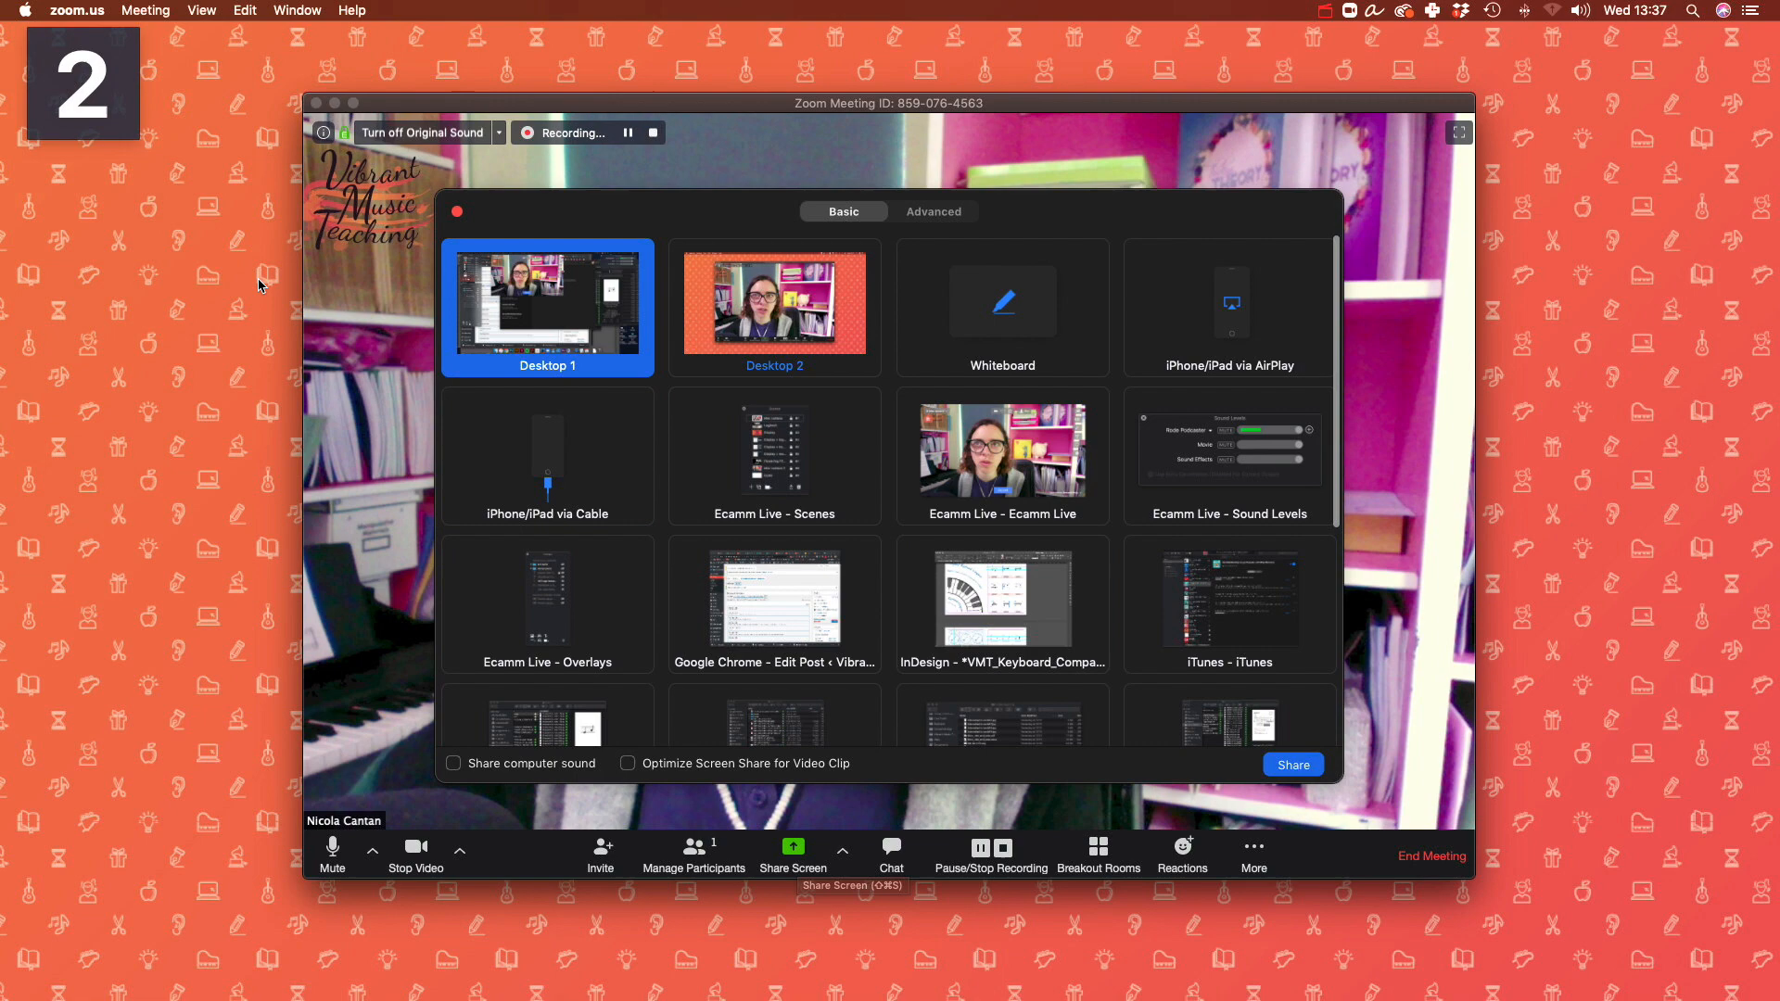
left_click(1002, 576)
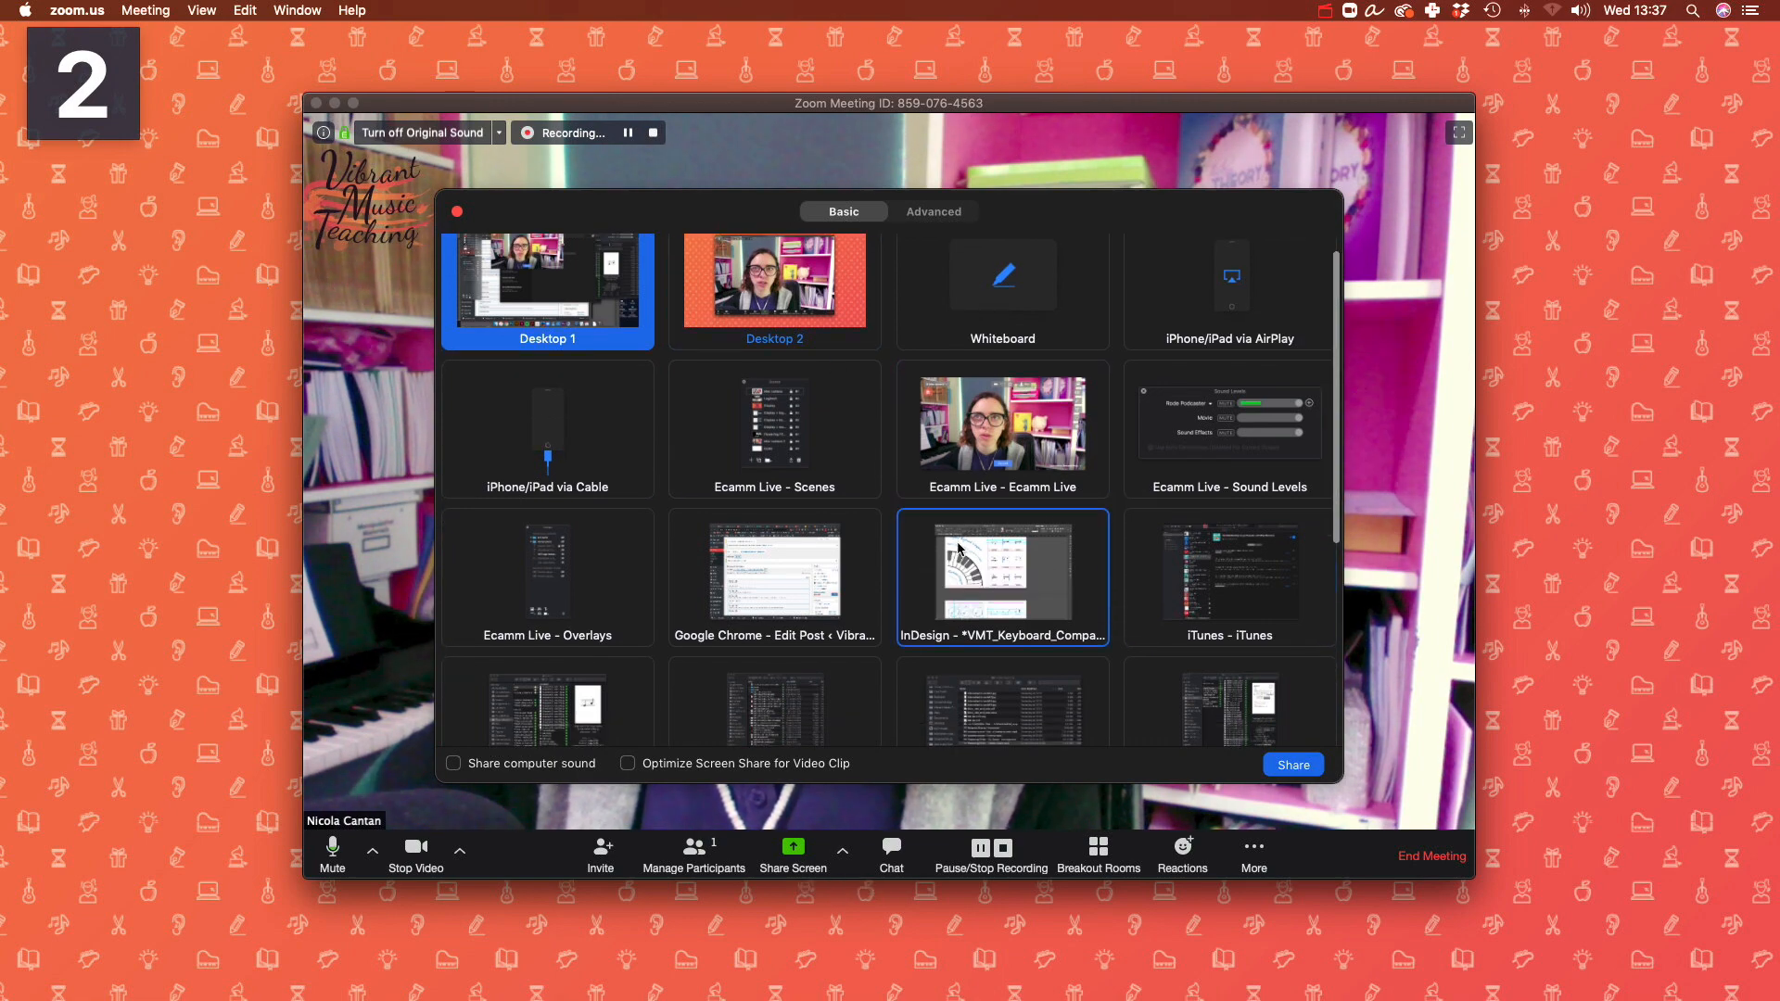
scroll("down", 3)
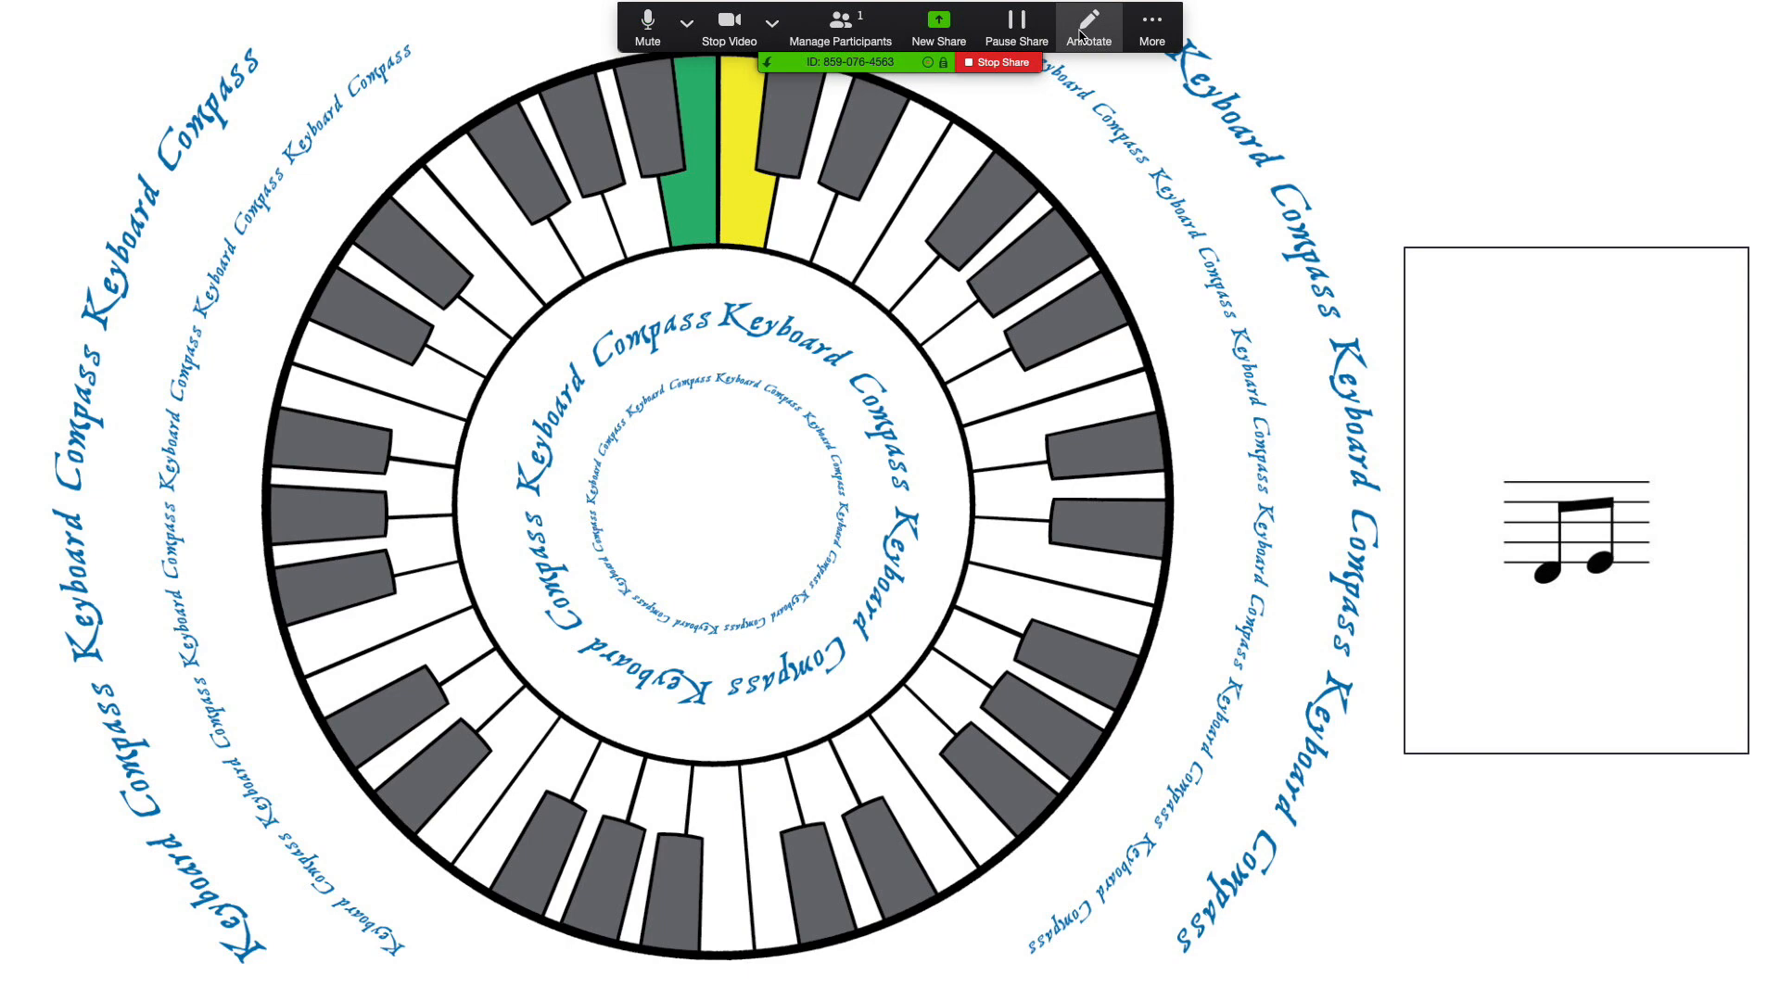
Step: Switch to the star stamp and place two stars on and beside the yellow key
left_click(1088, 25)
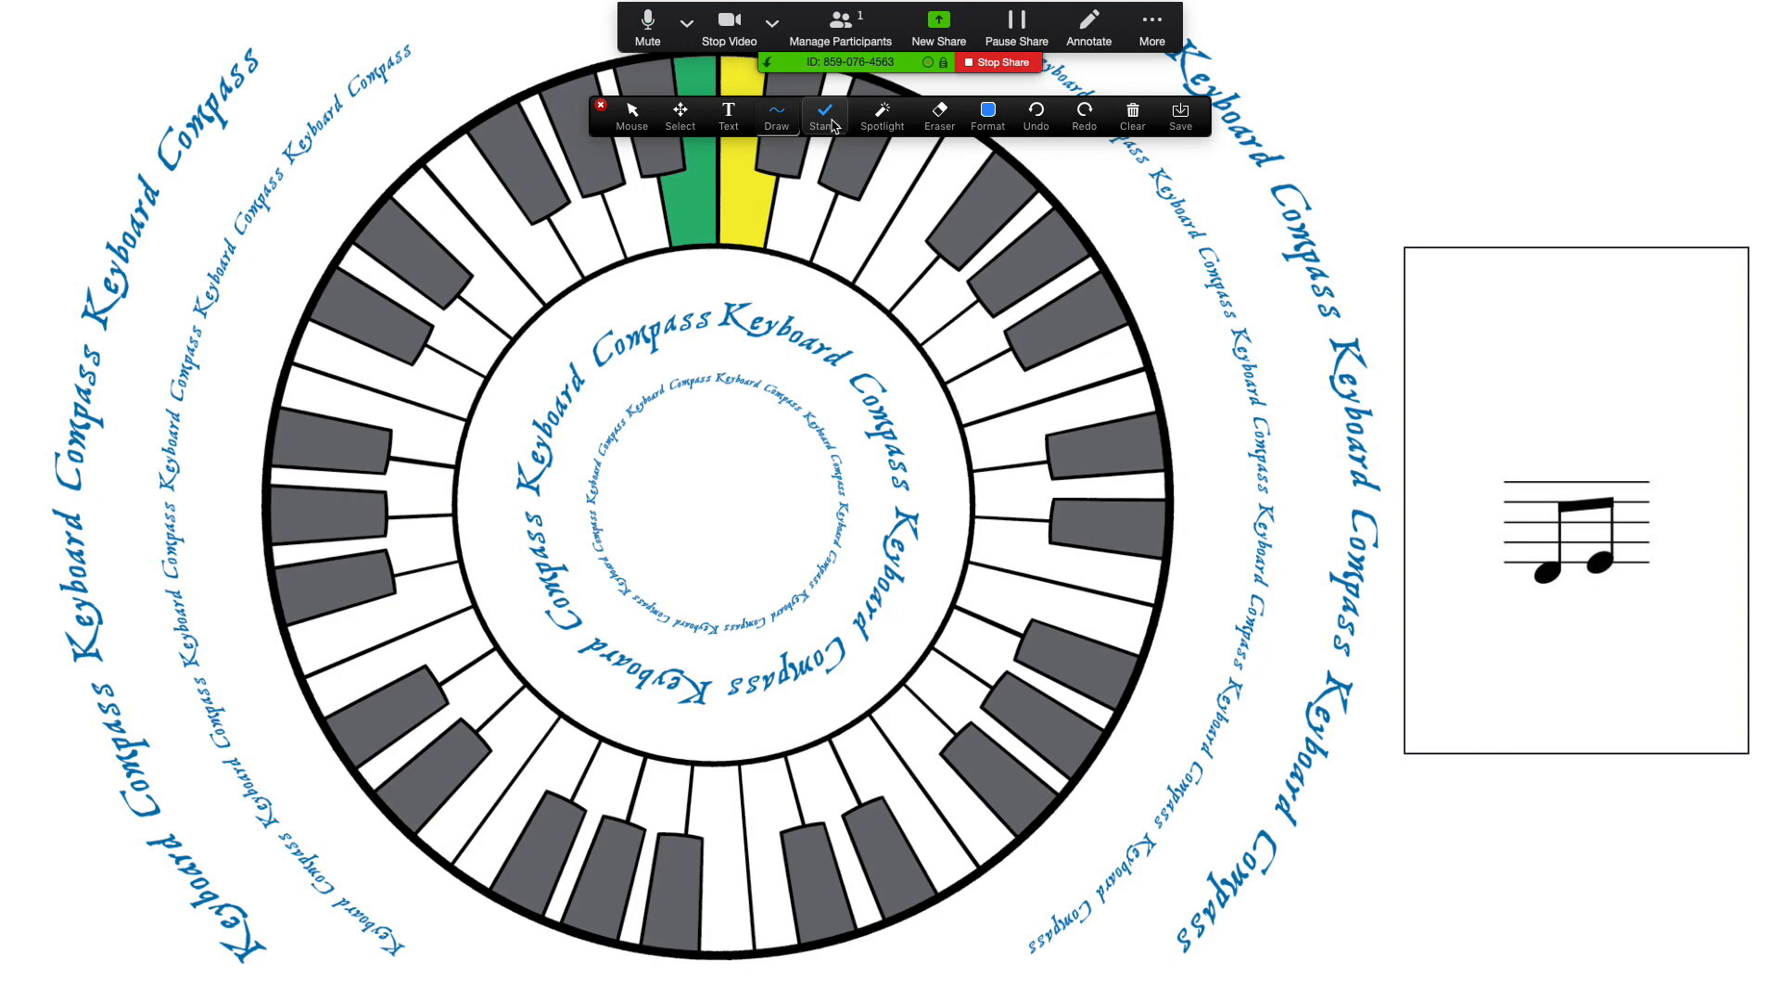
left_click(824, 116)
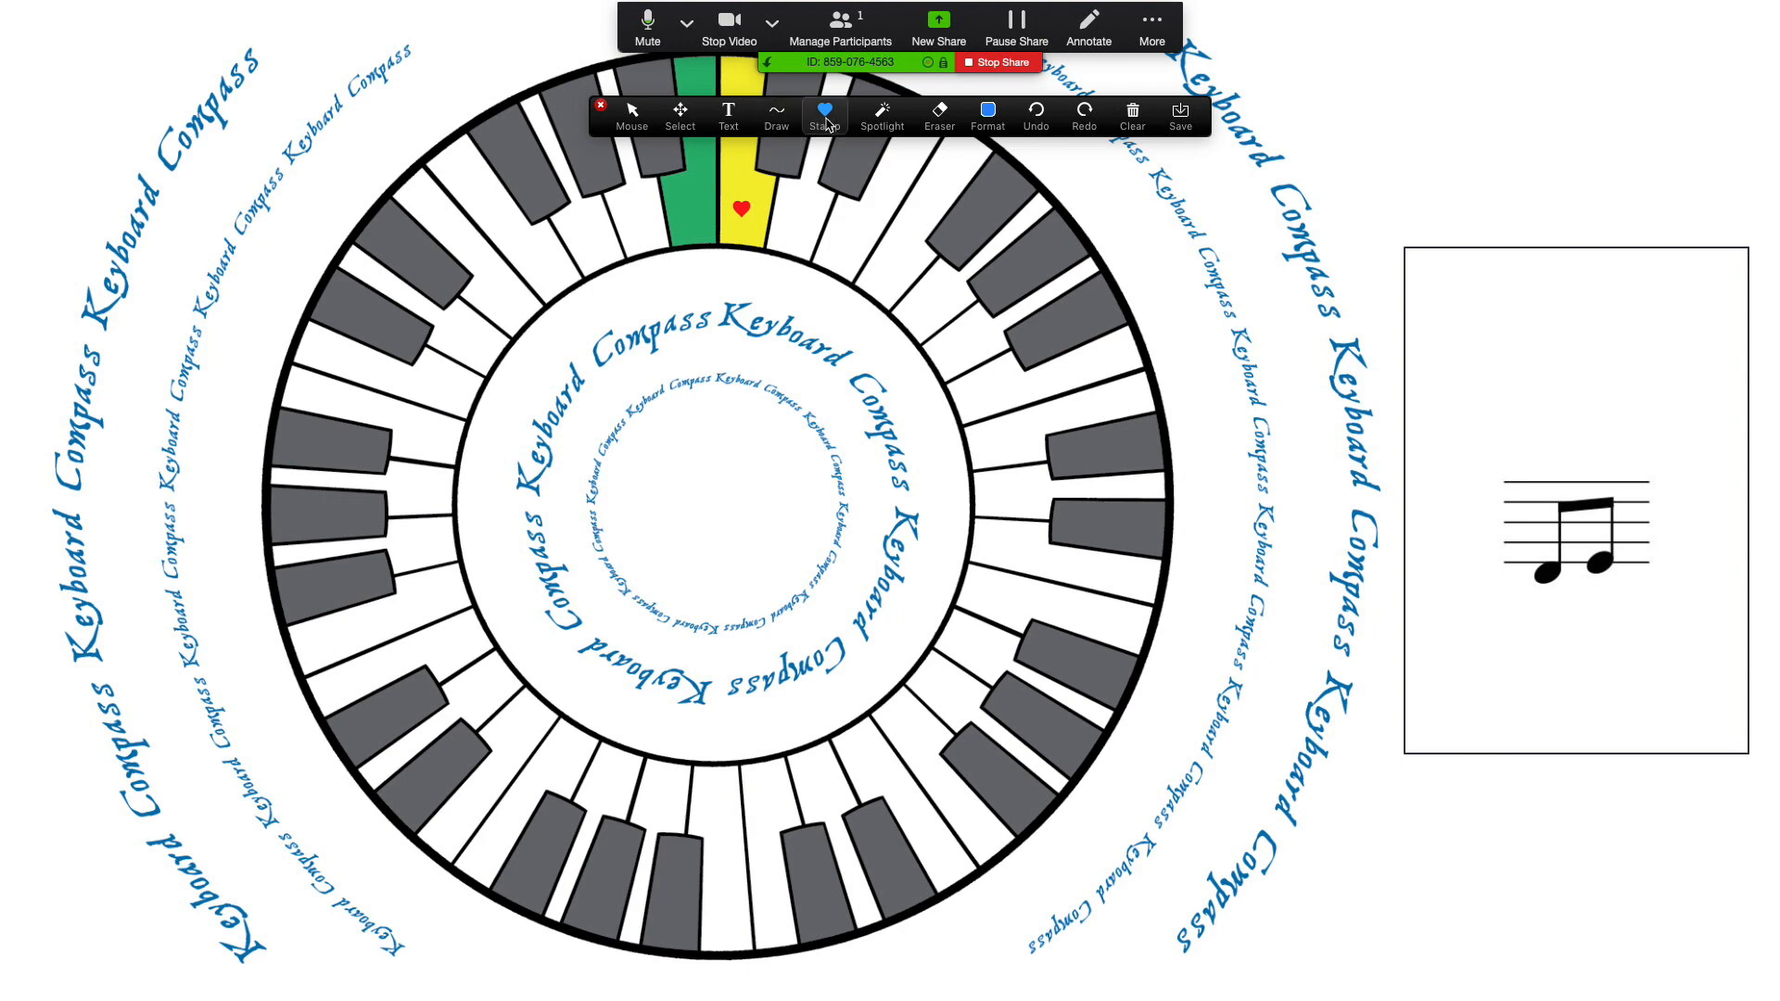
left_click(823, 113)
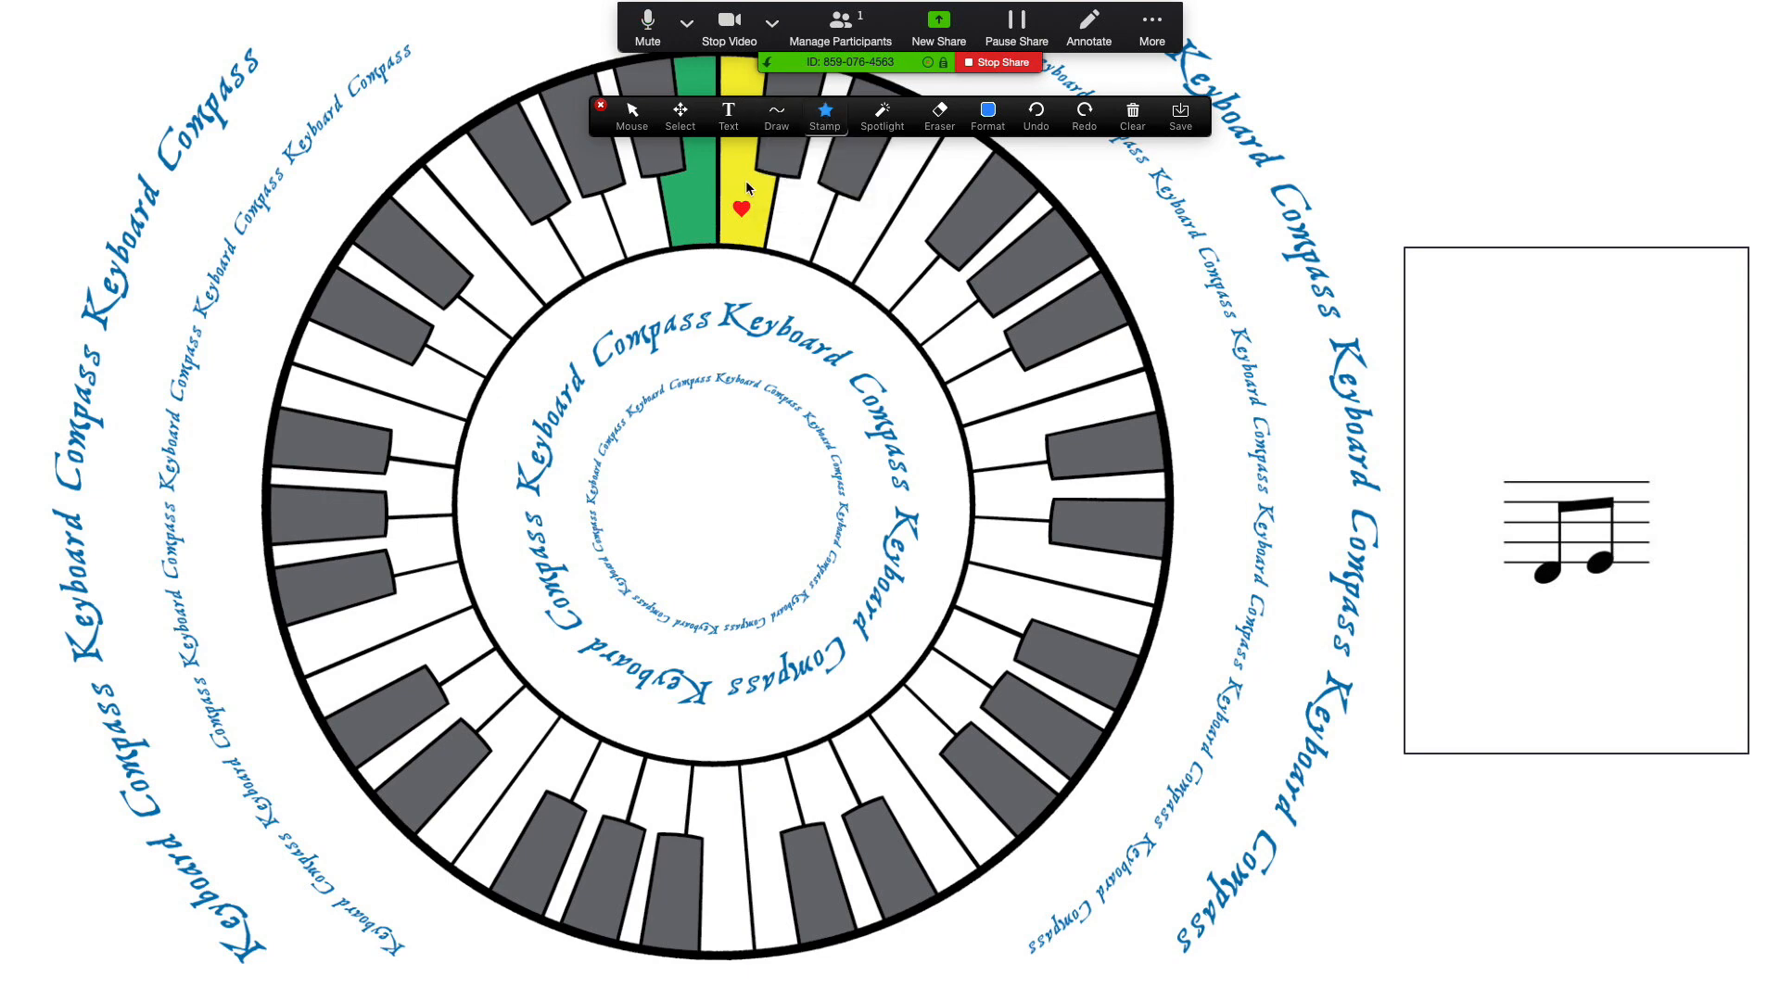
left_click(746, 182)
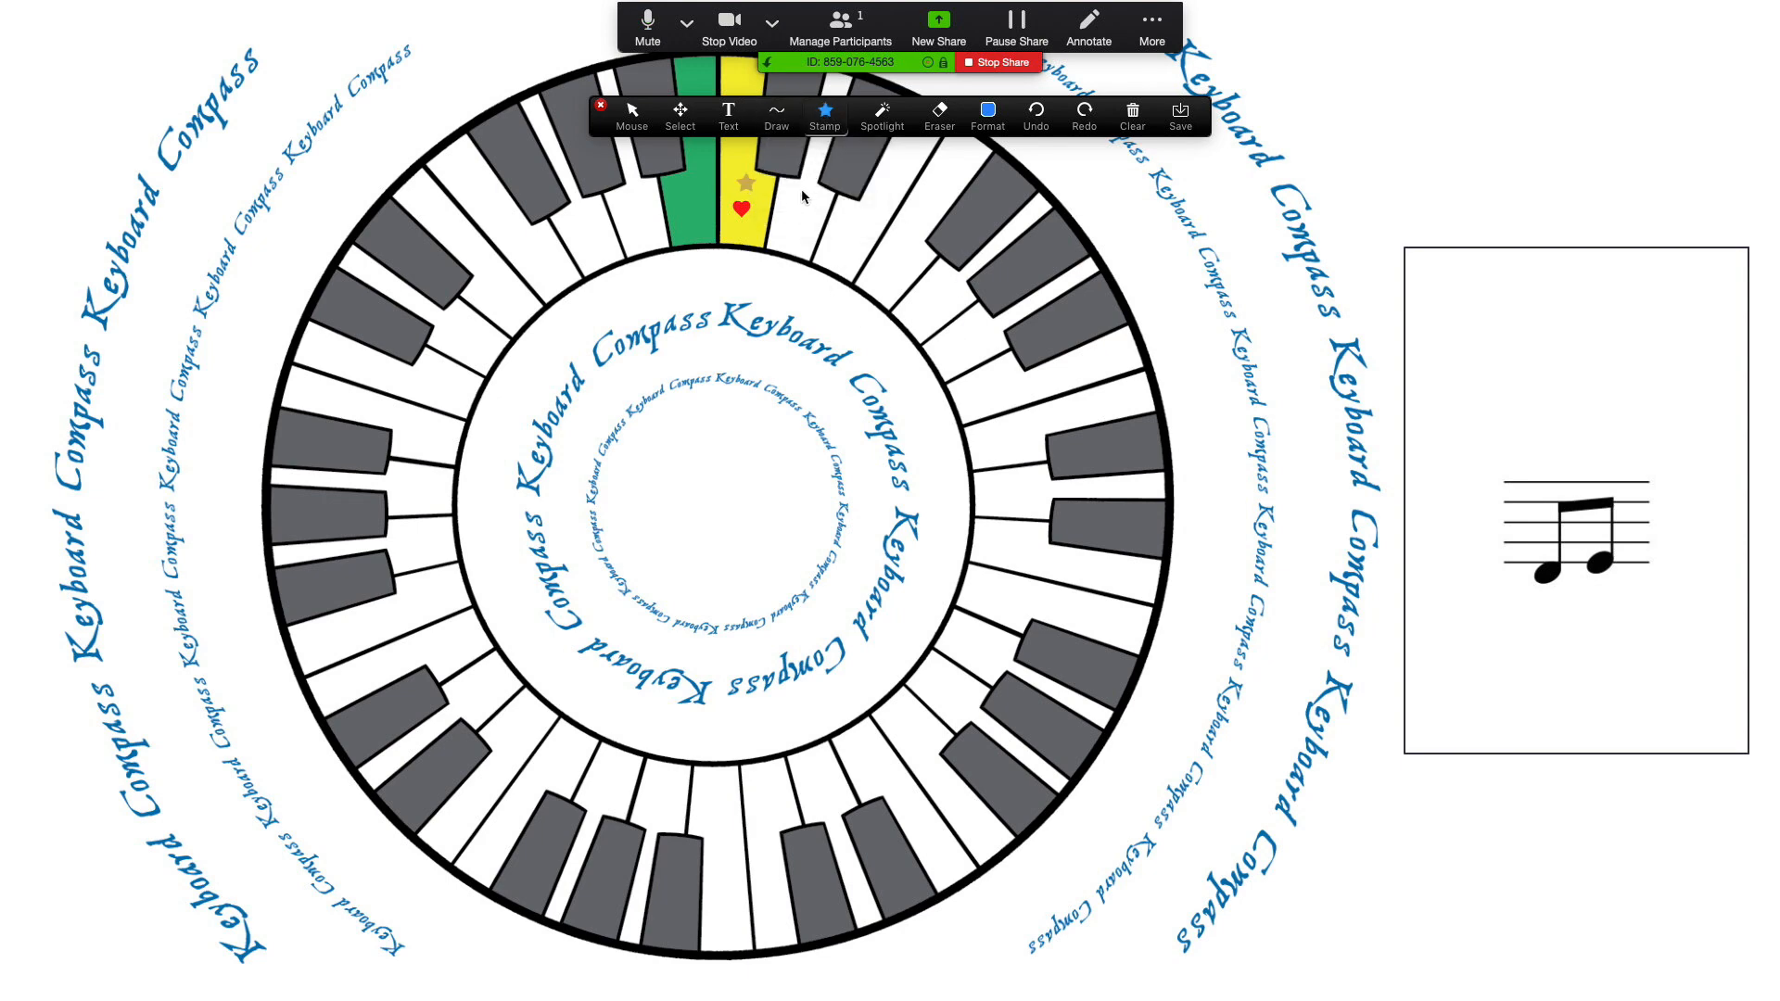
mouse_move(1649, 626)
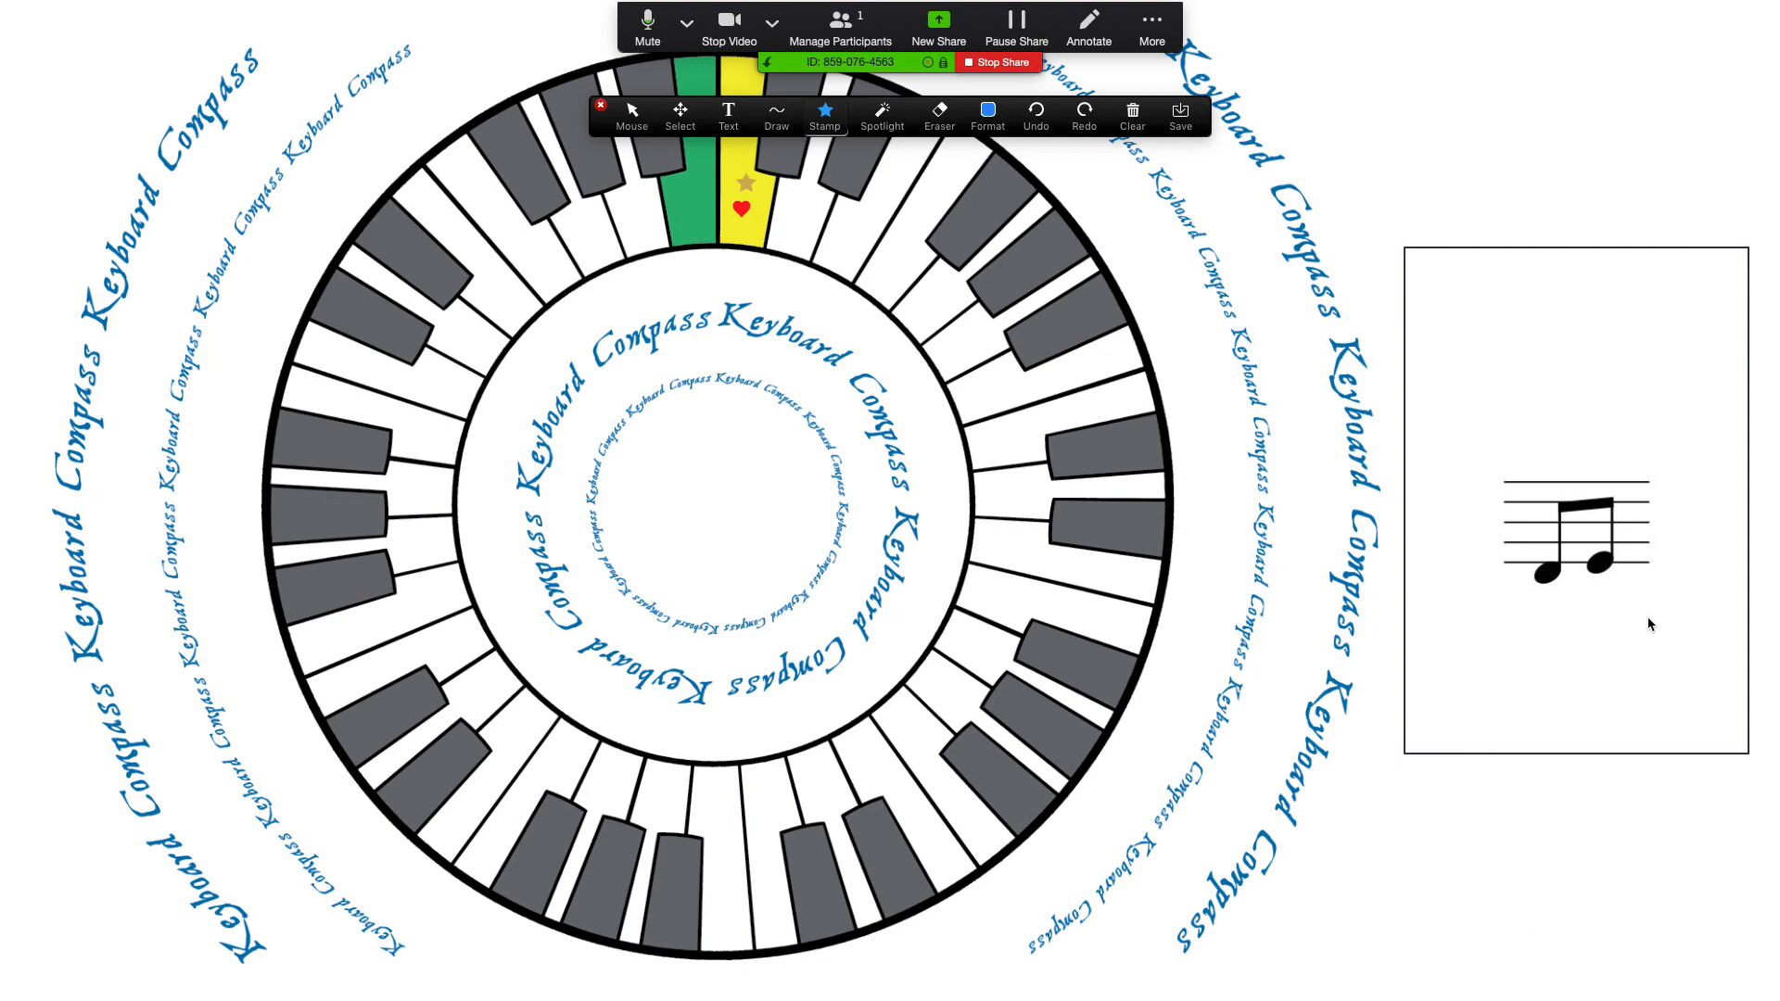
mouse_move(801, 254)
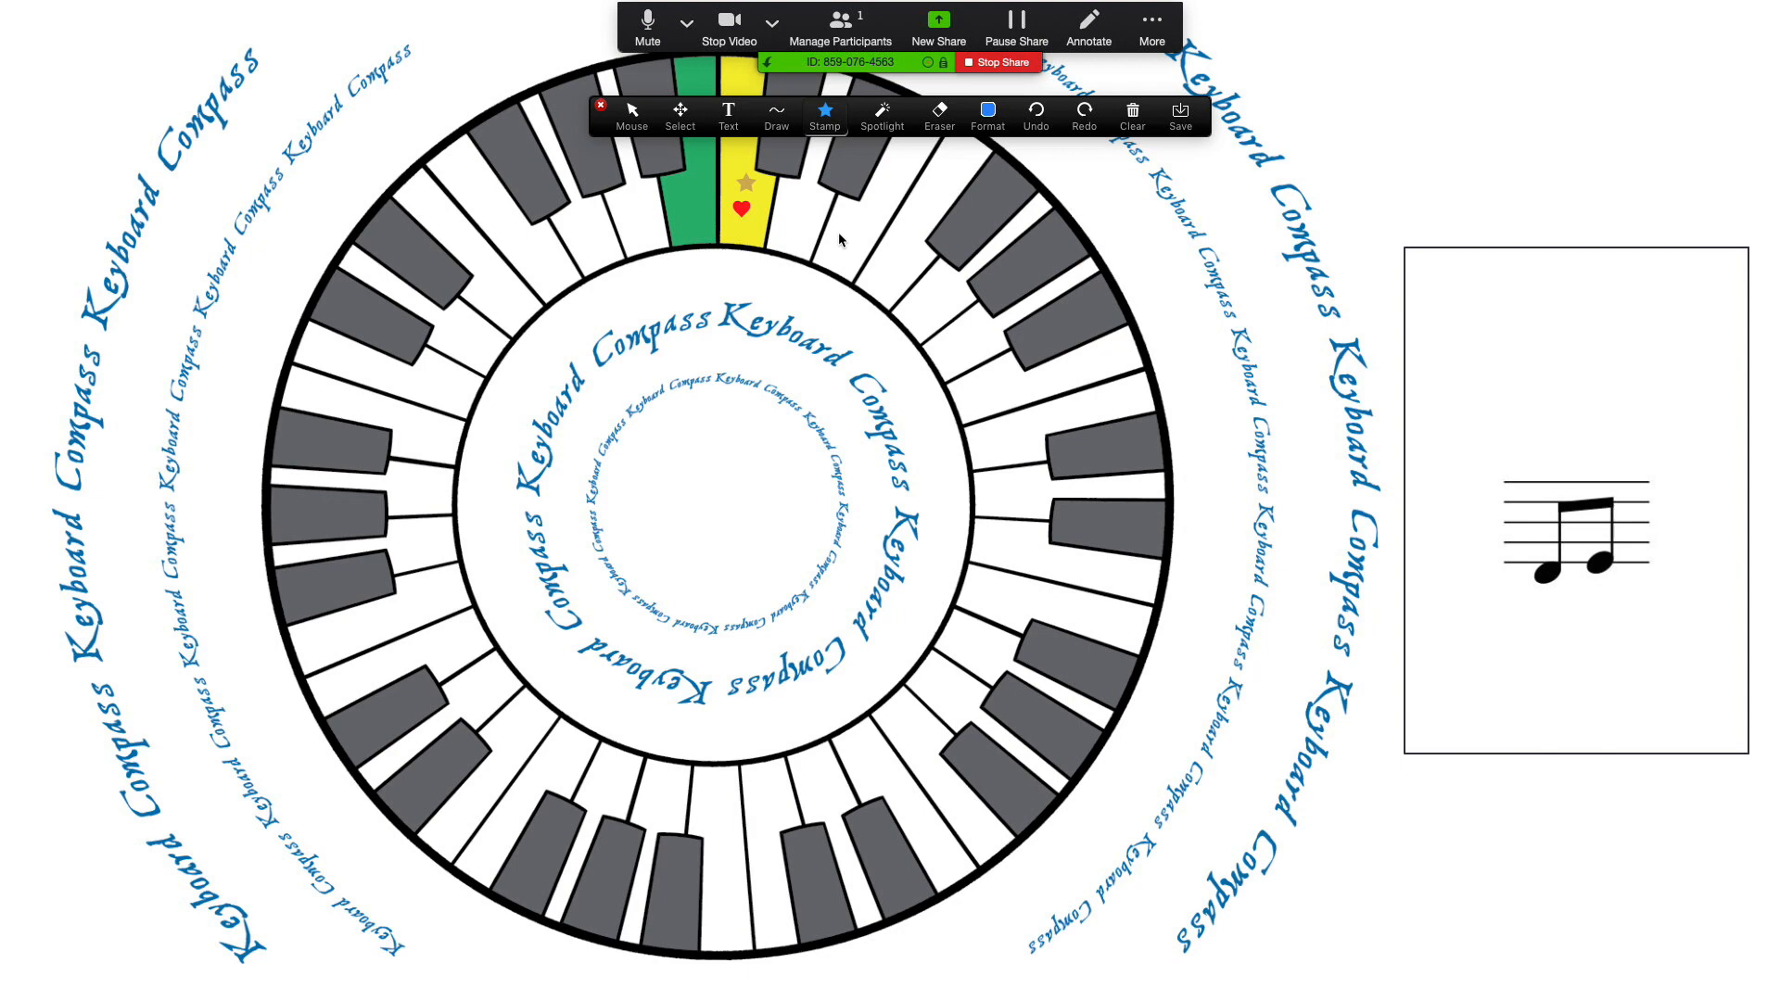
left_click(794, 223)
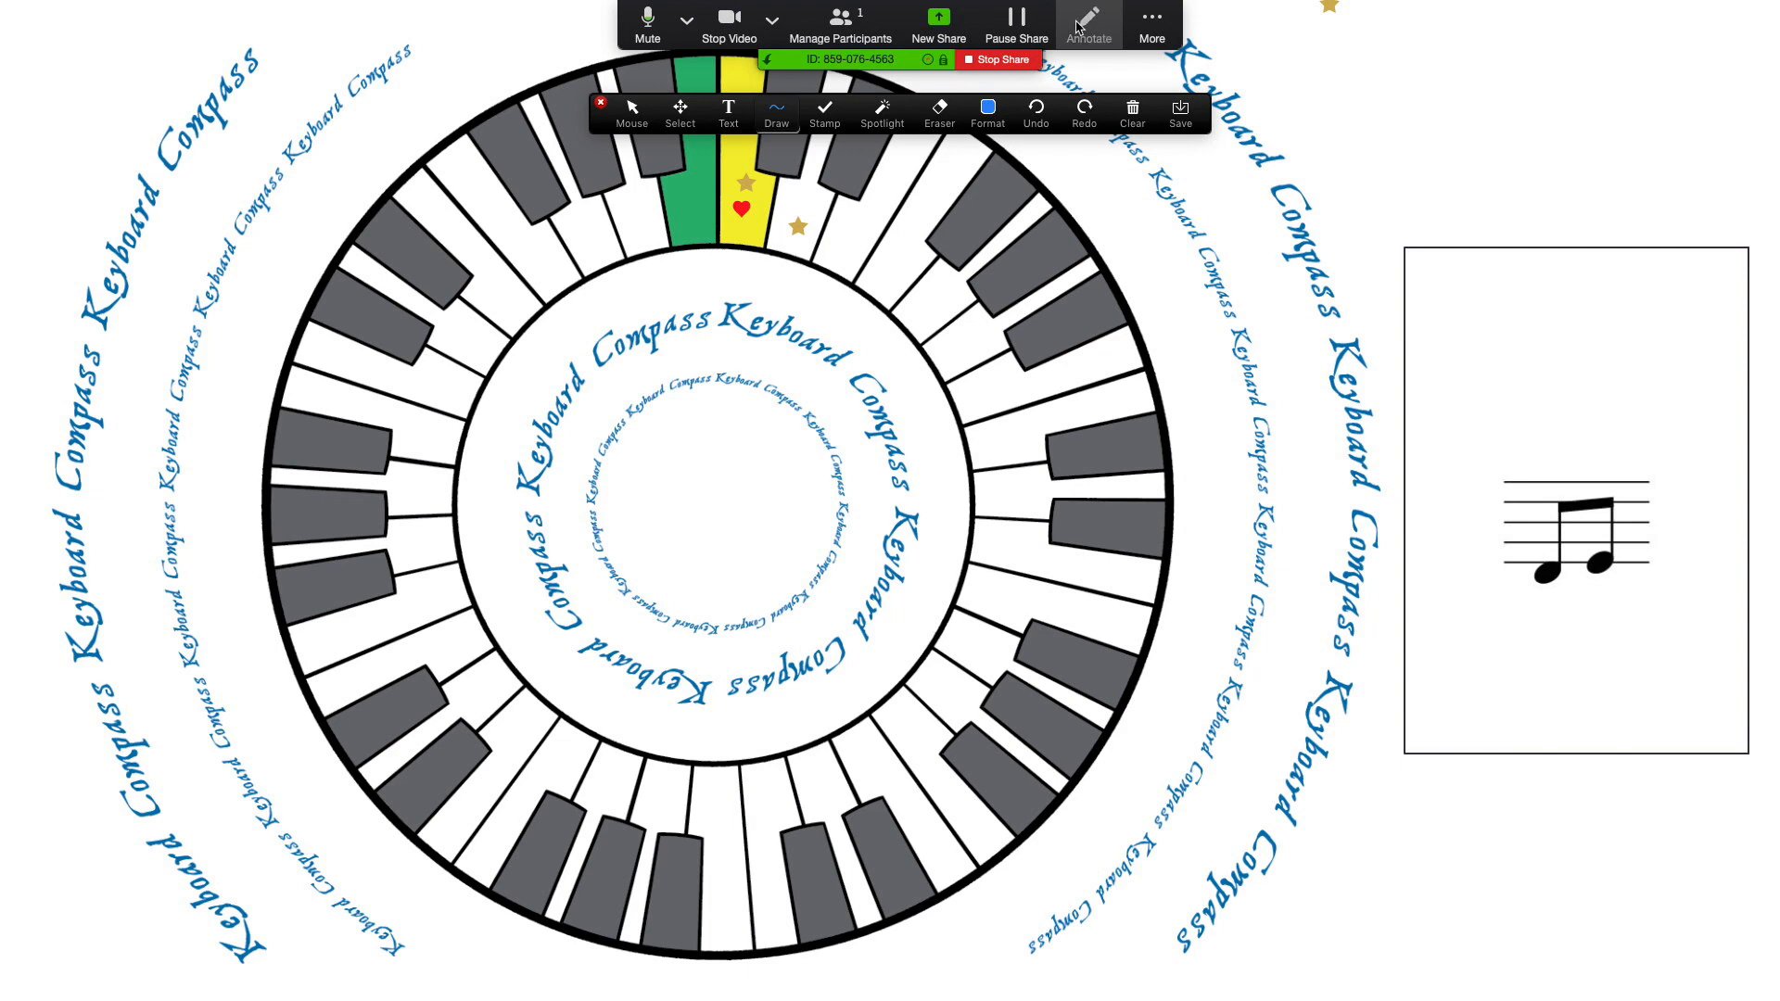
Step: Close the annotation toolbar, leaving the heart and stars on the board
left_click(1086, 22)
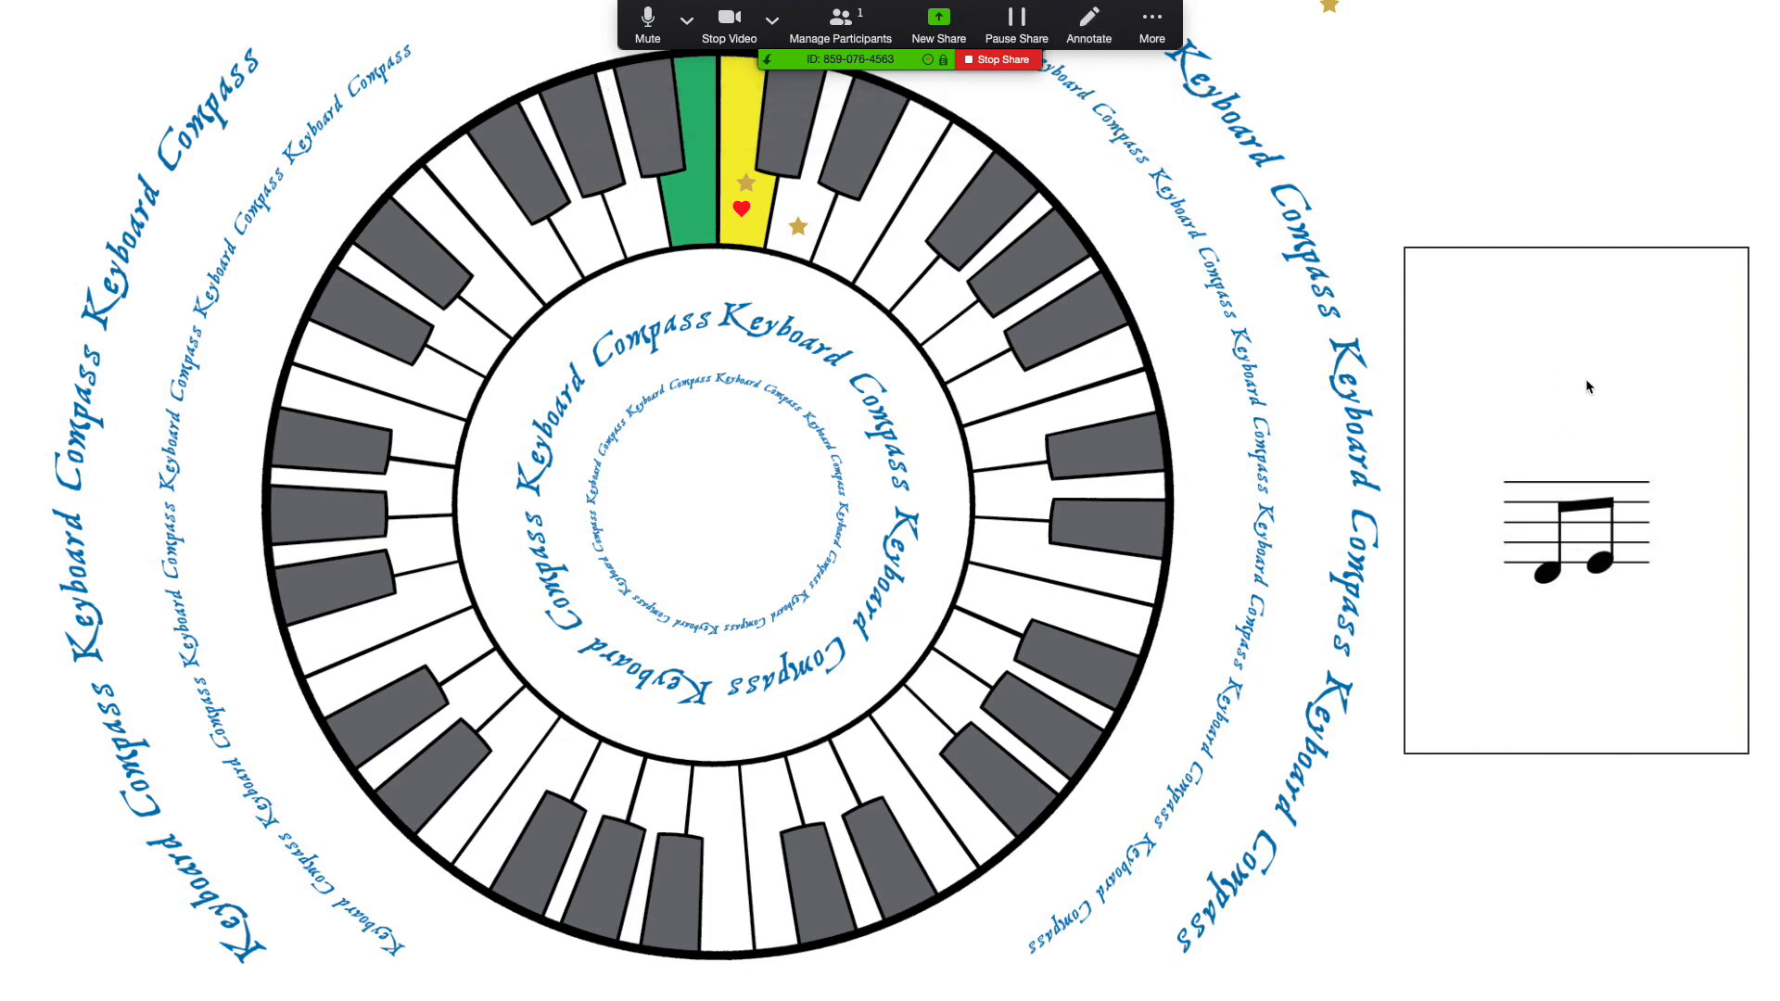
mouse_move(1629, 414)
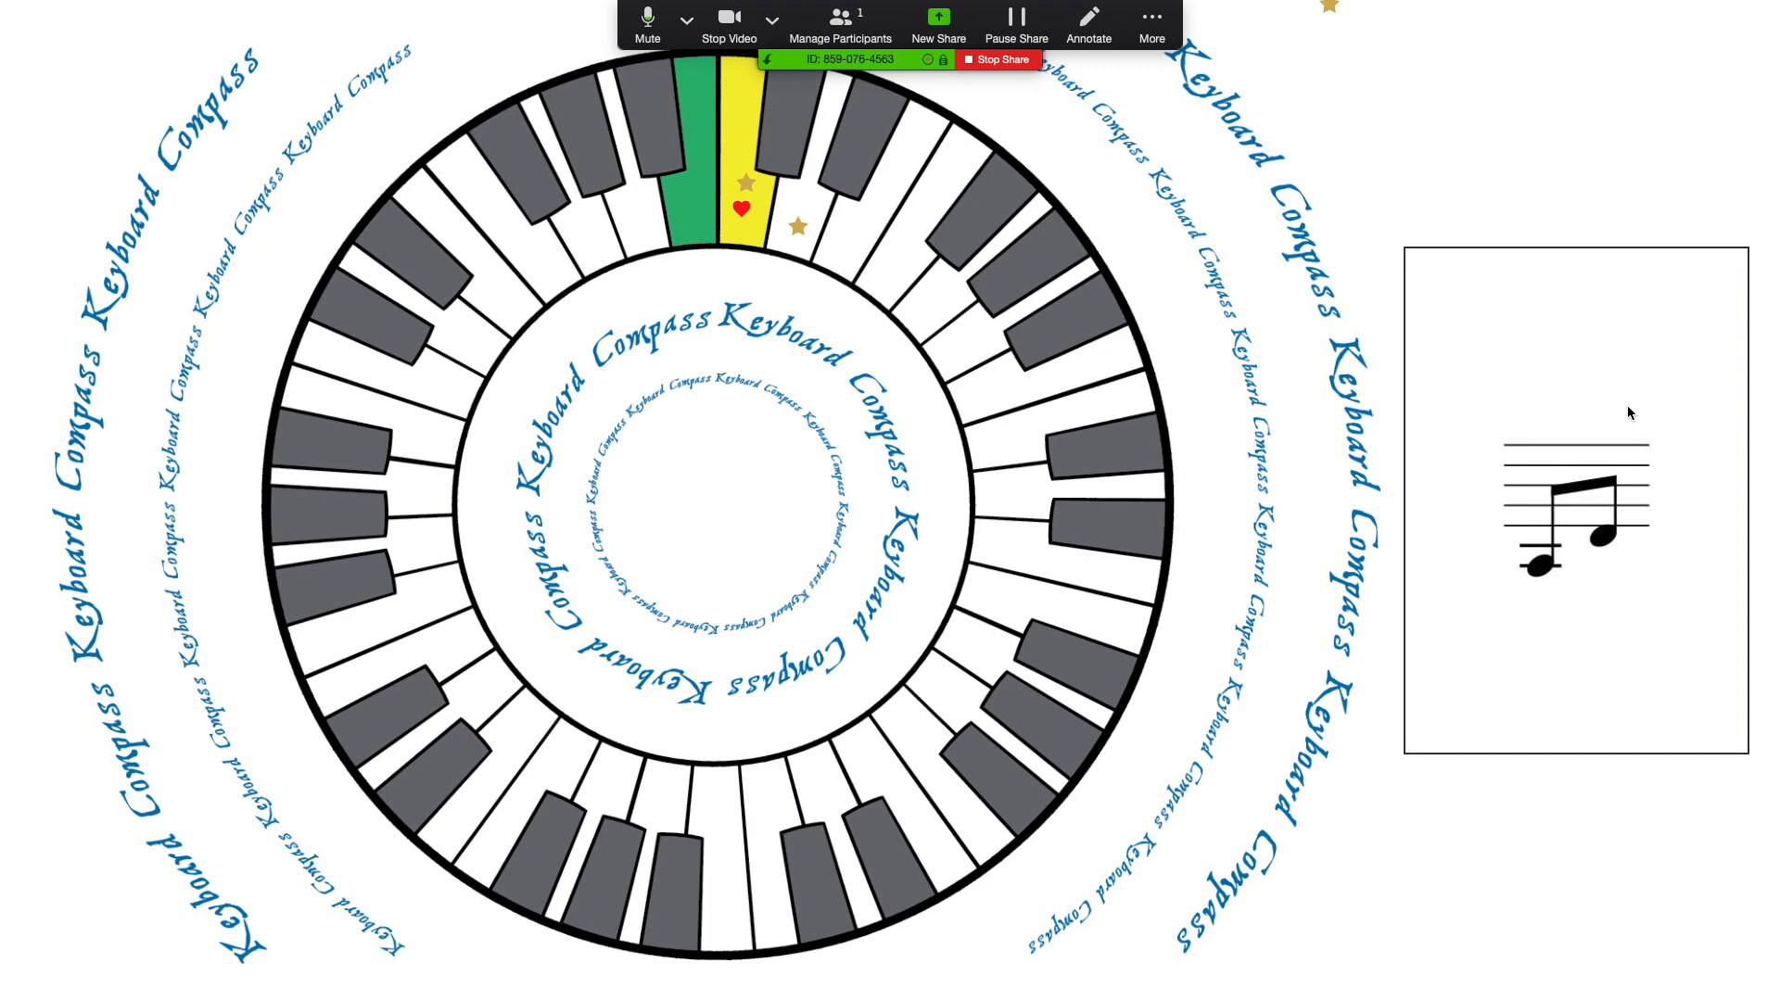
mouse_move(1086, 22)
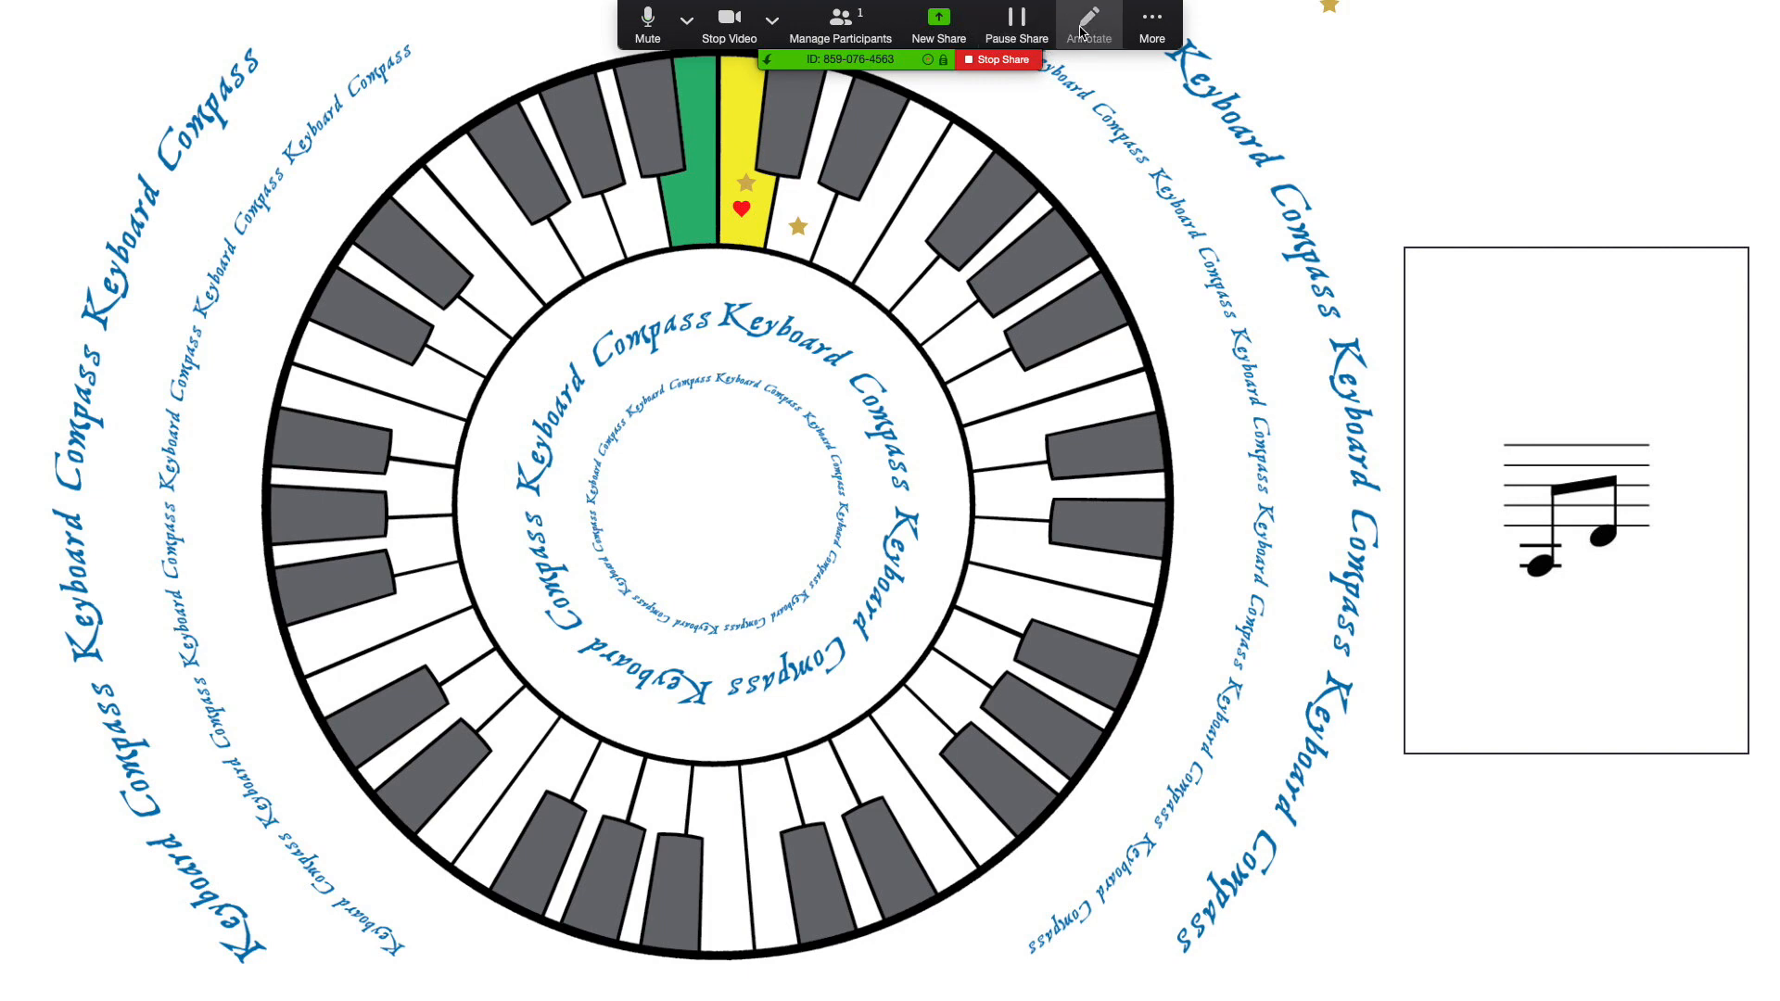
Step: Reopen annotation tools, pick the heart stamp, and place it on the white key
left_click(1086, 22)
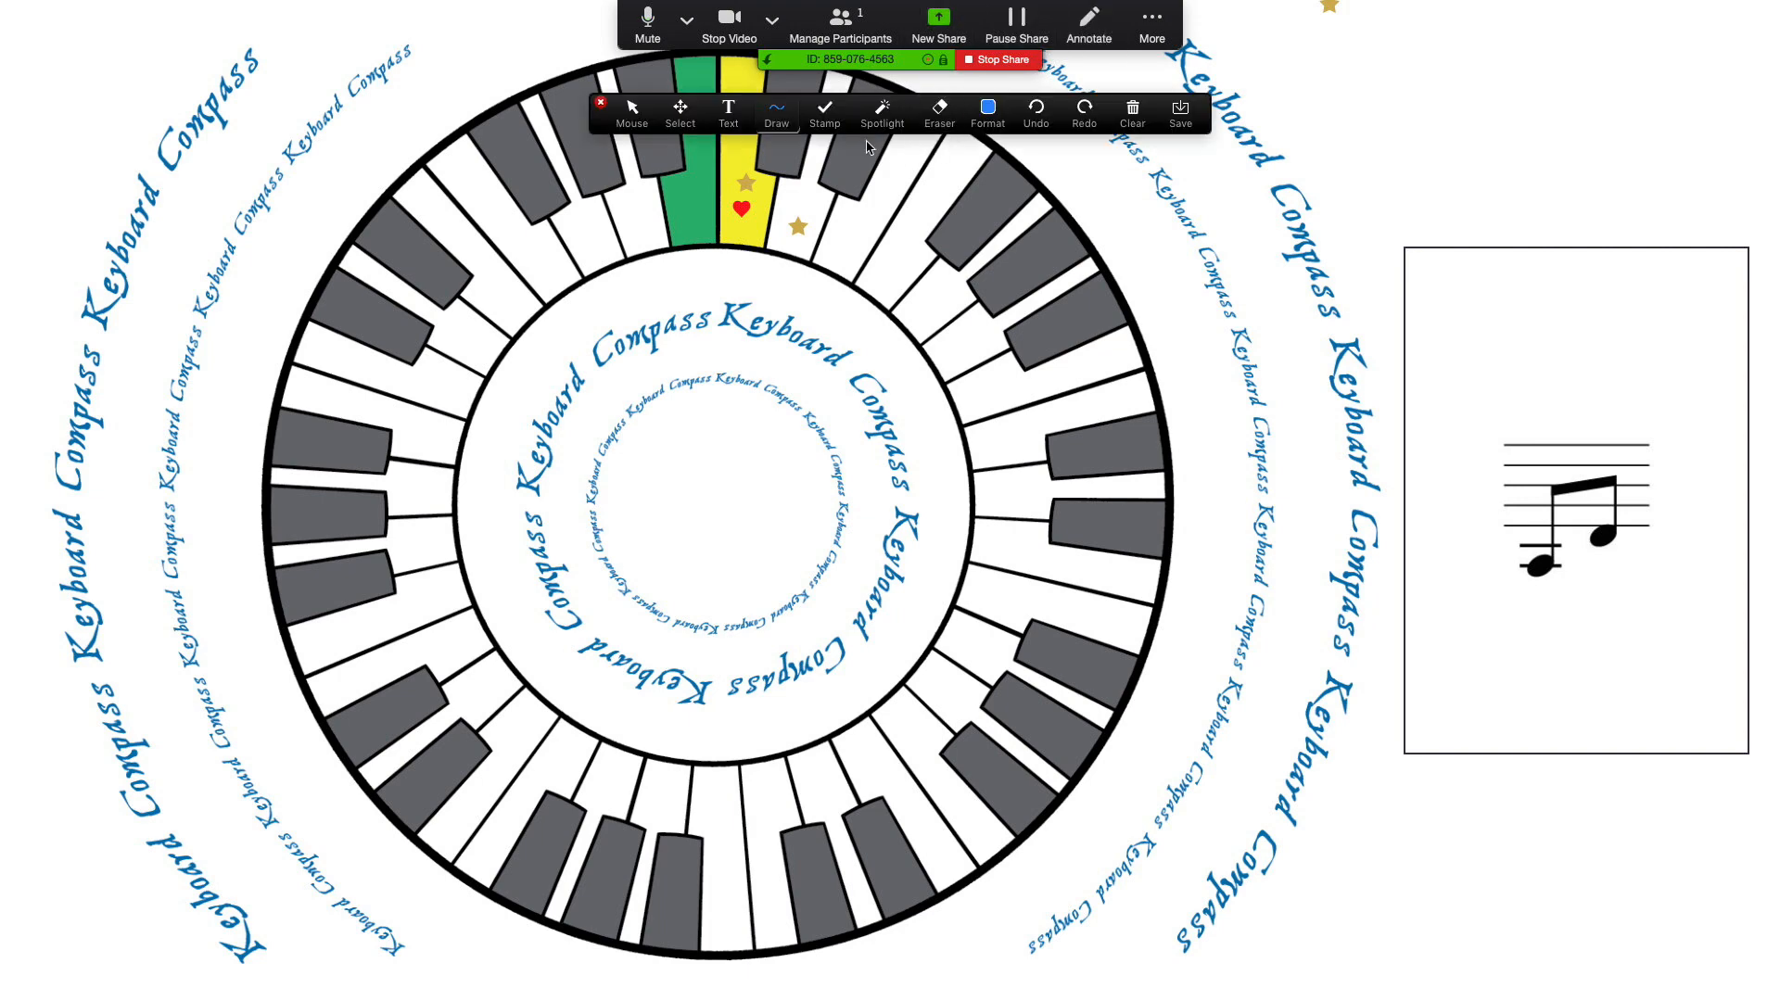
mouse_move(1654, 539)
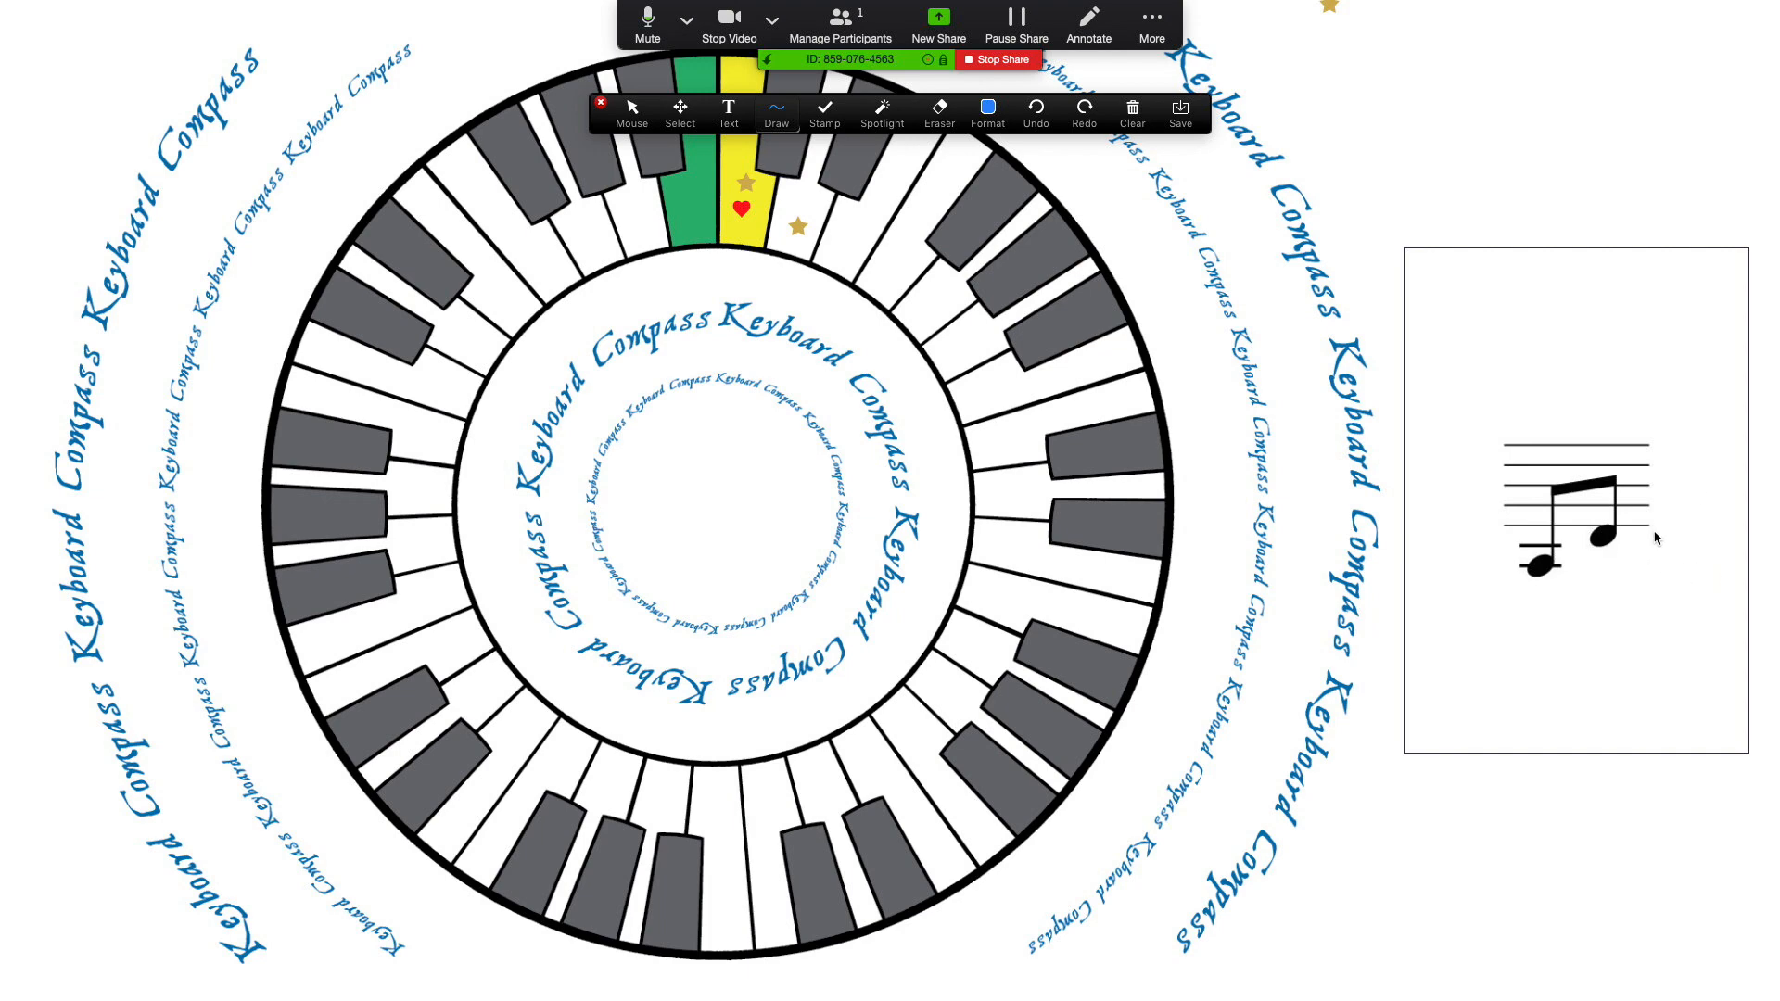
left_click(825, 112)
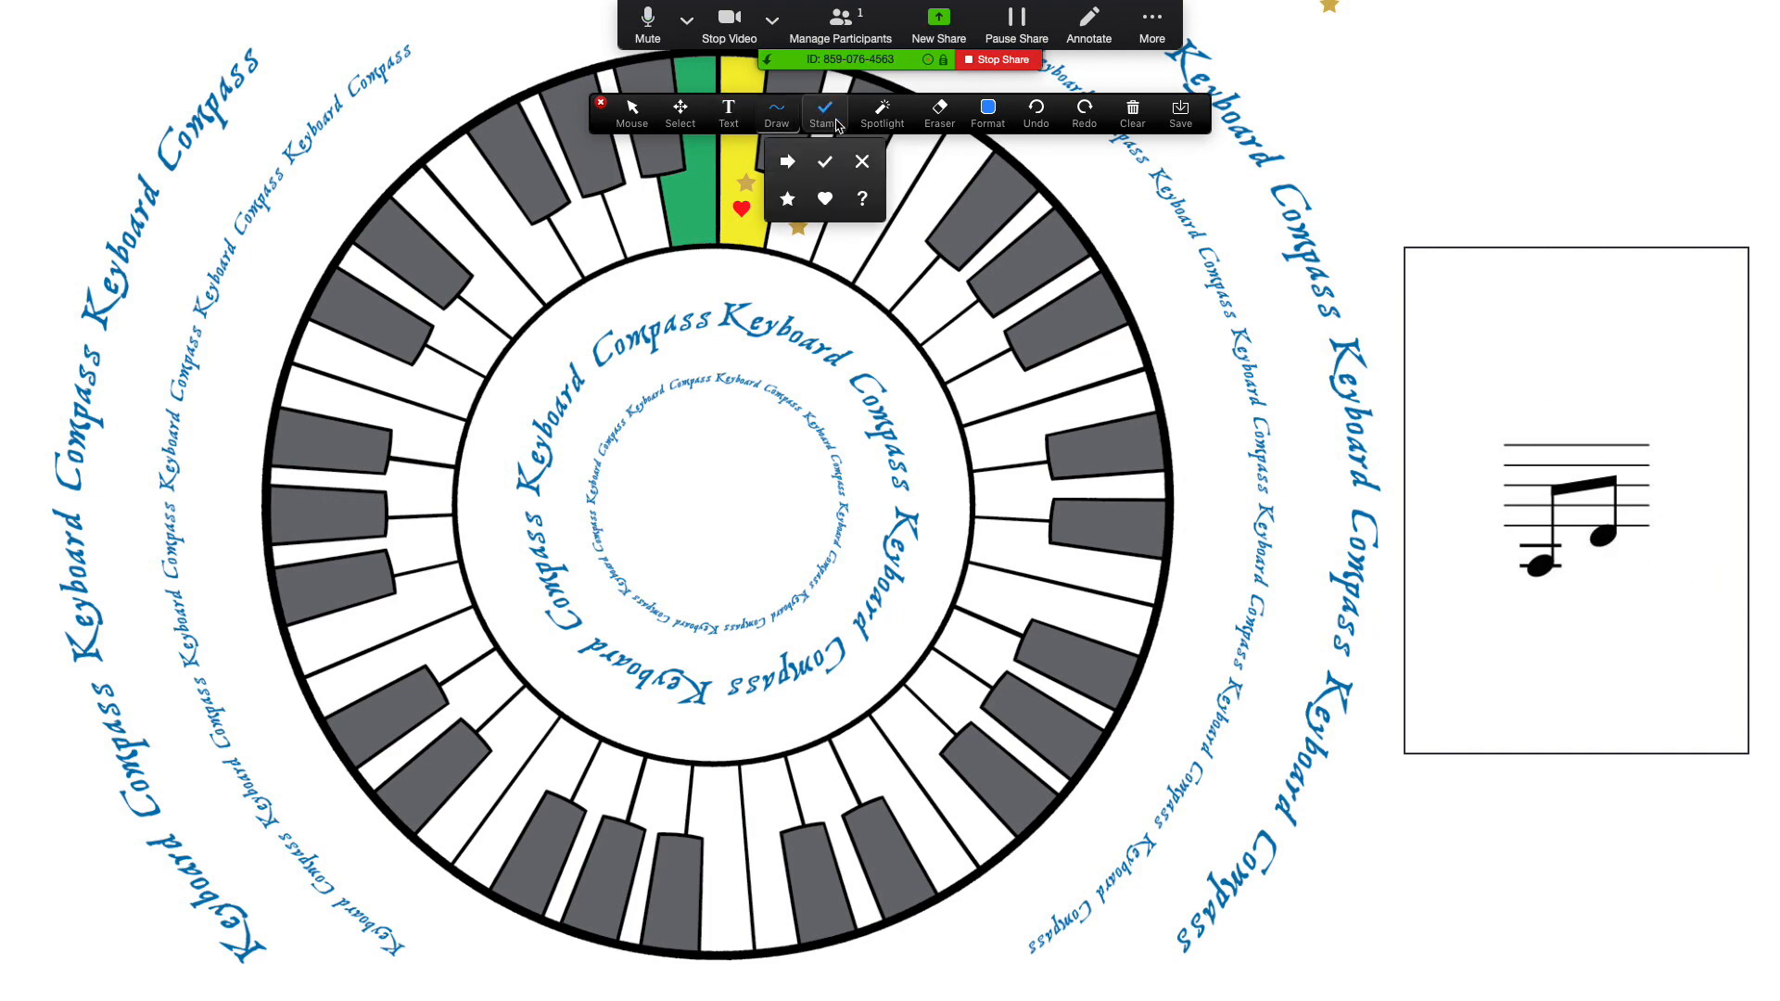
left_click(824, 209)
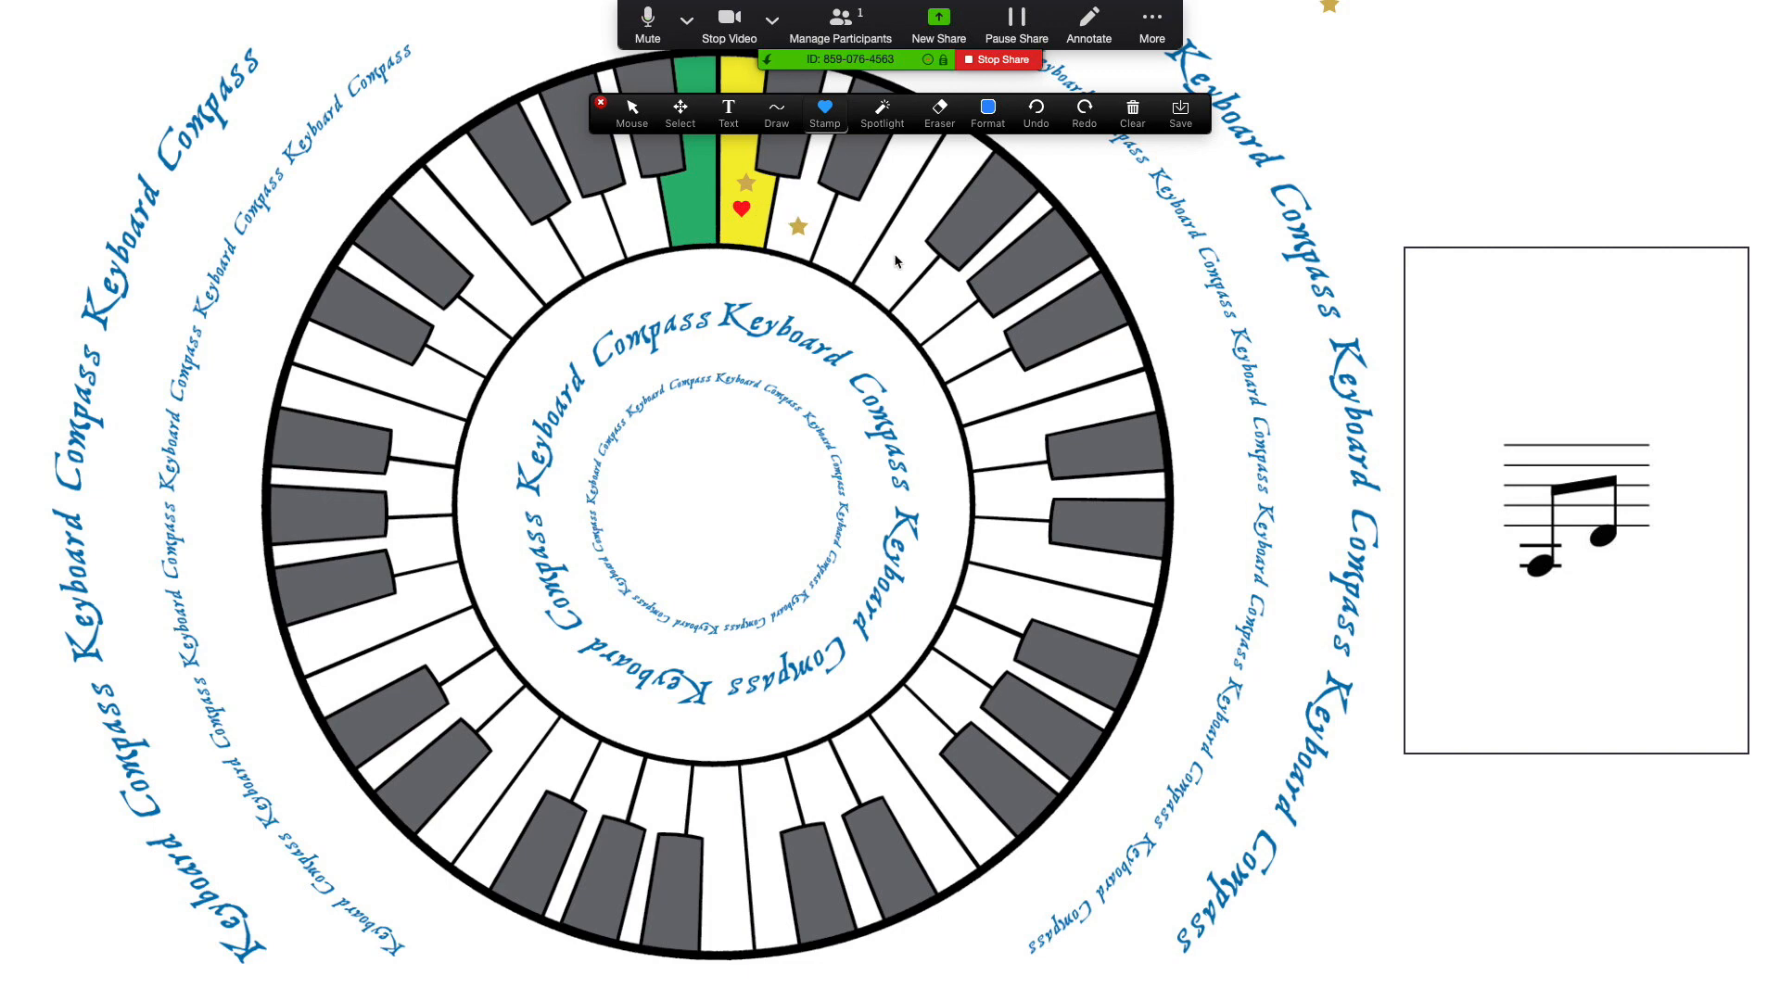
left_click(935, 303)
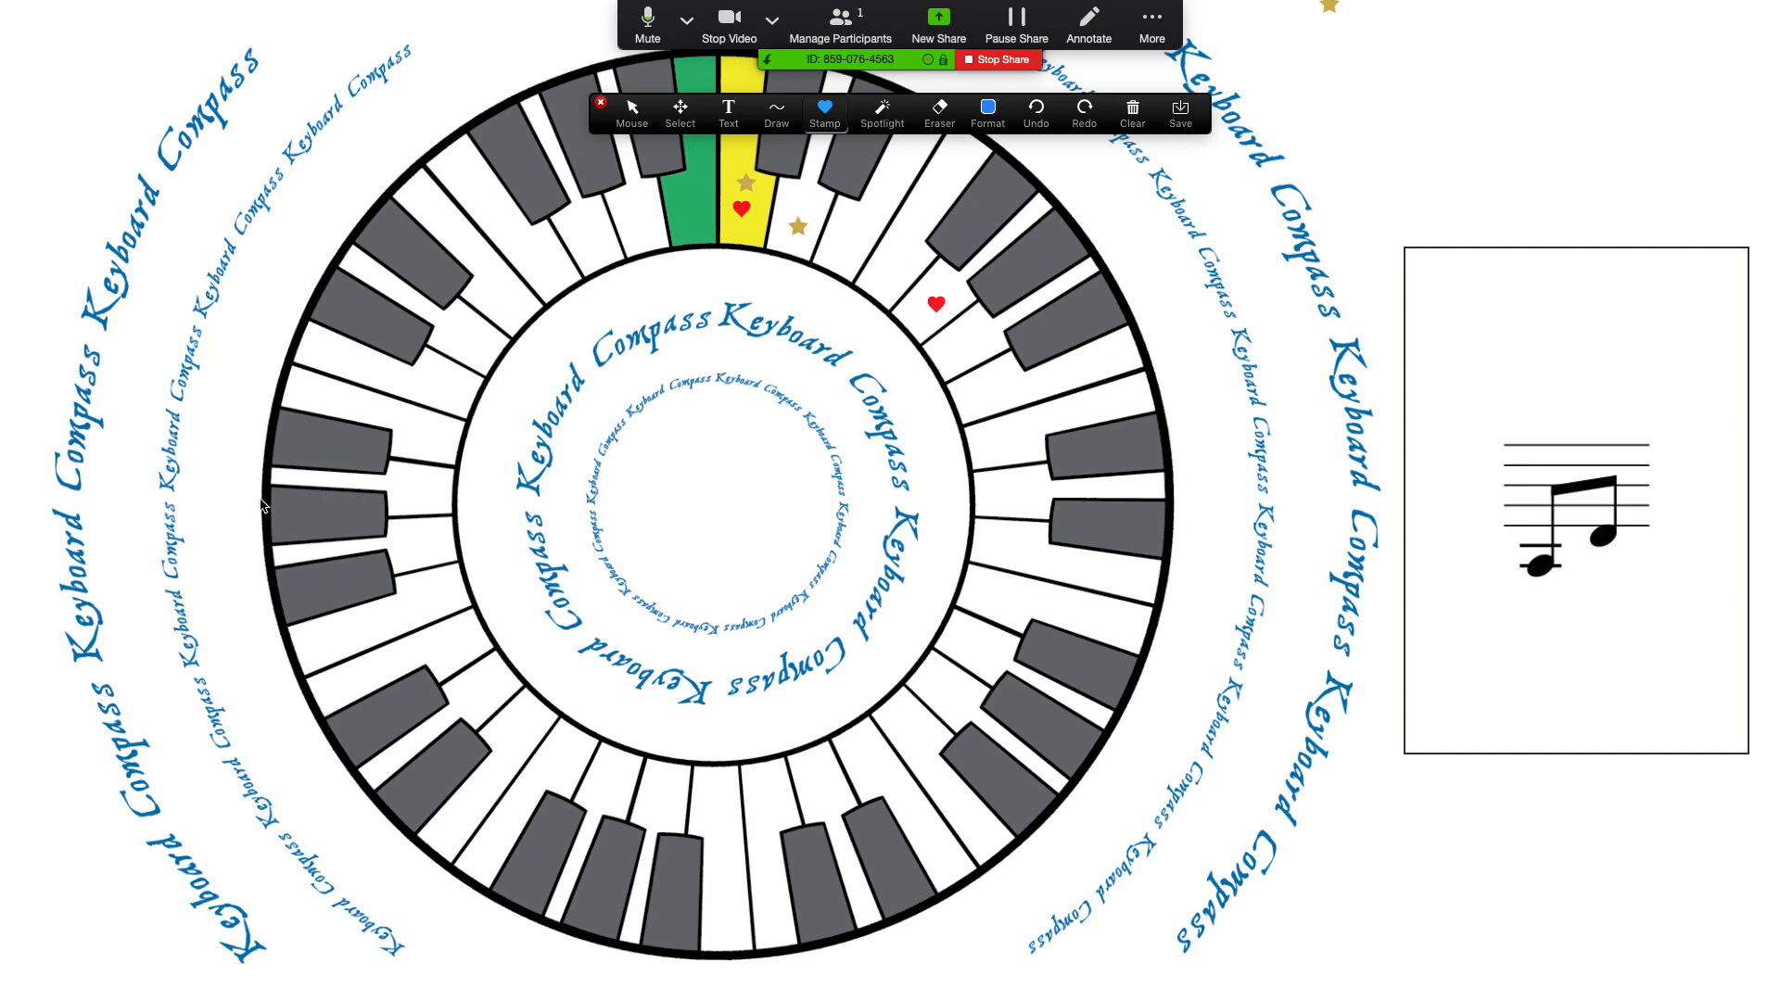
left_click(900, 263)
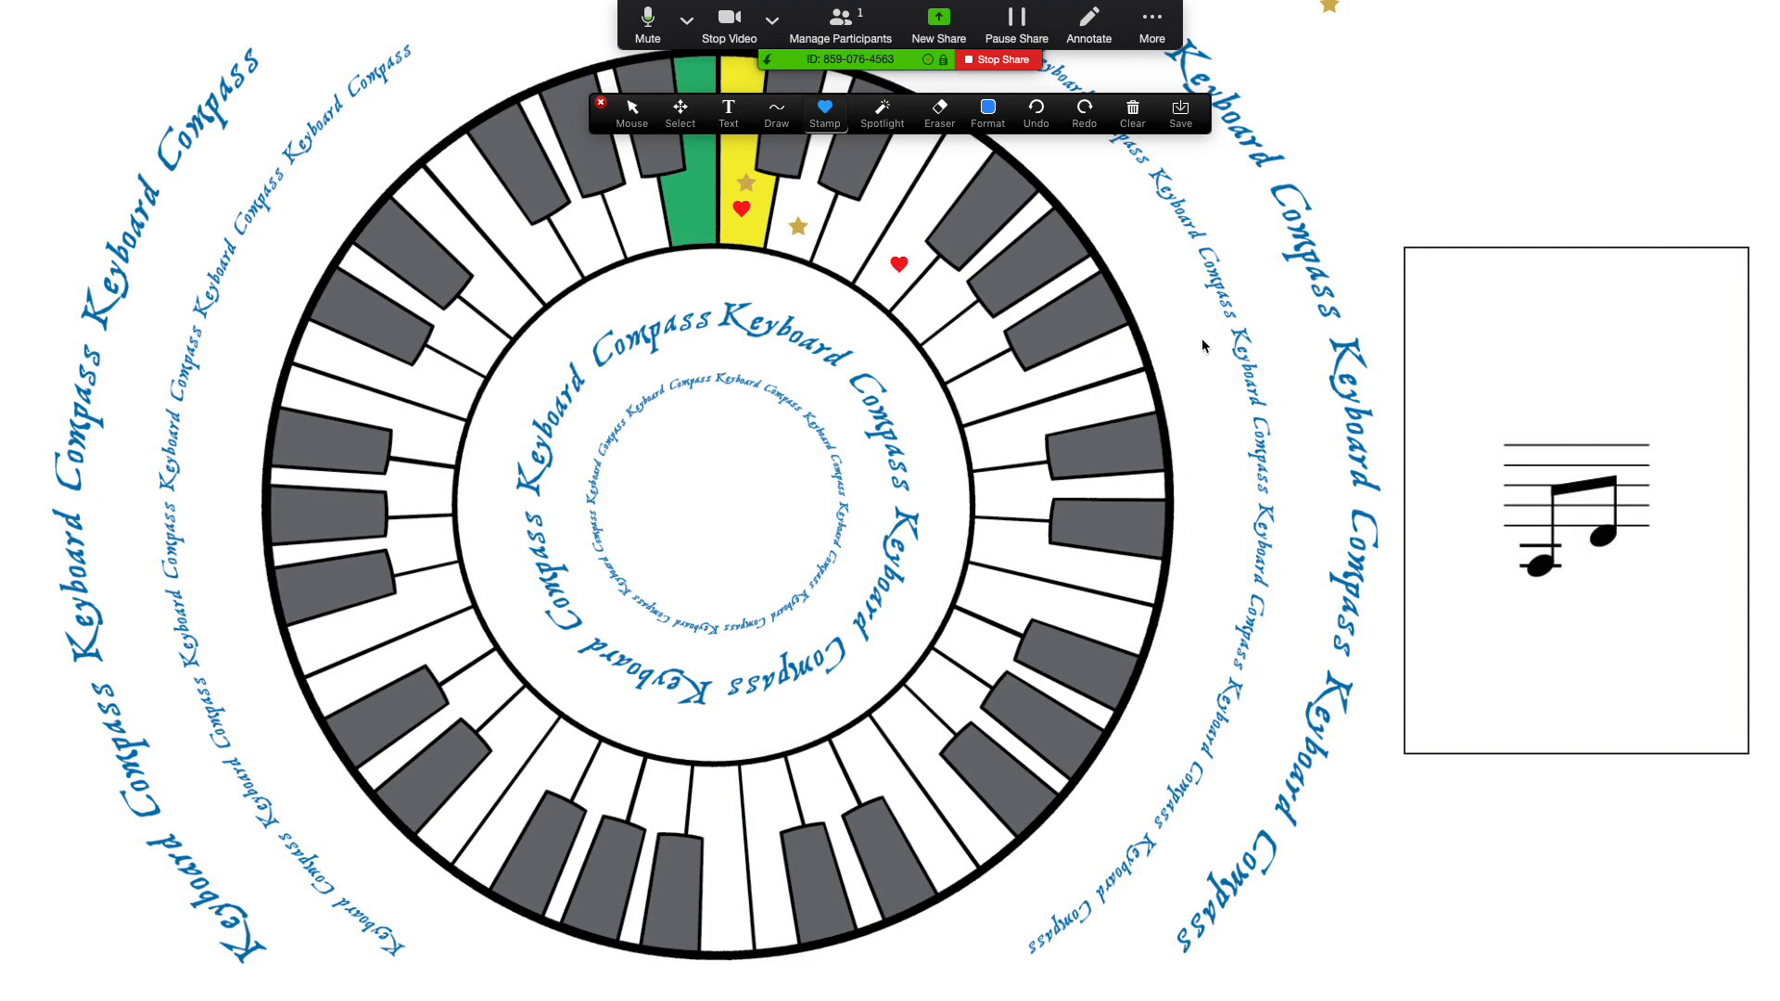
mouse_move(815, 919)
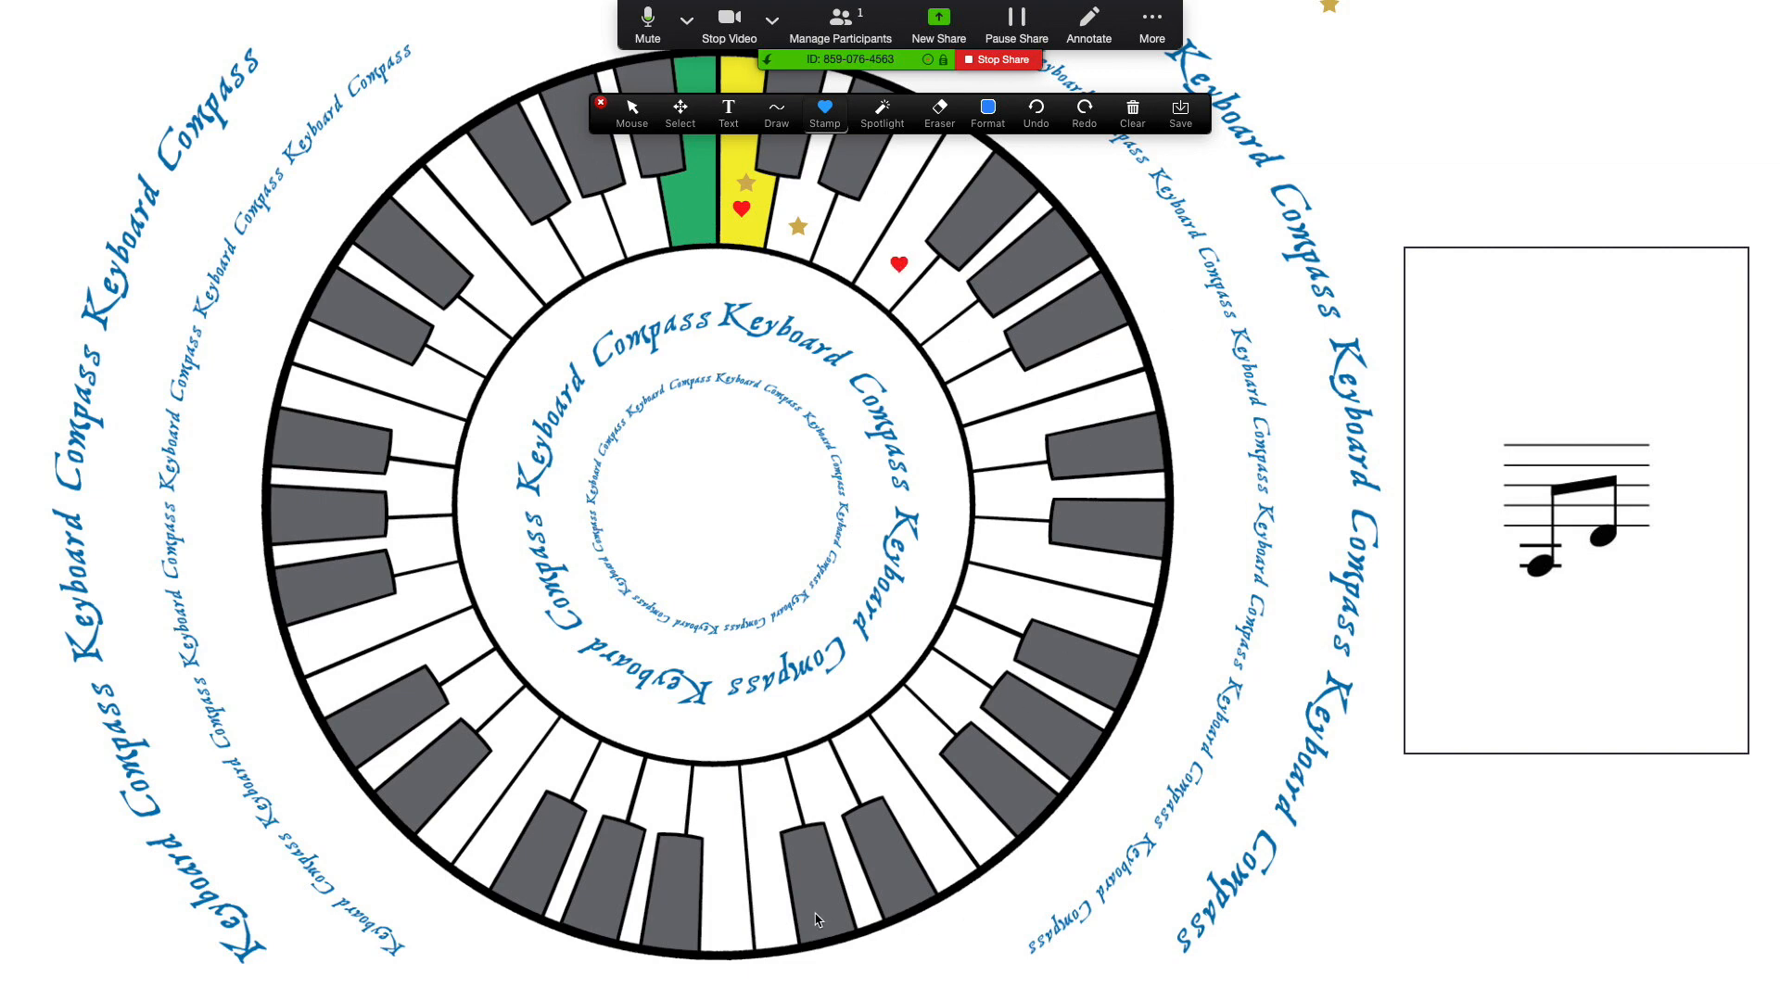
mouse_move(980, 296)
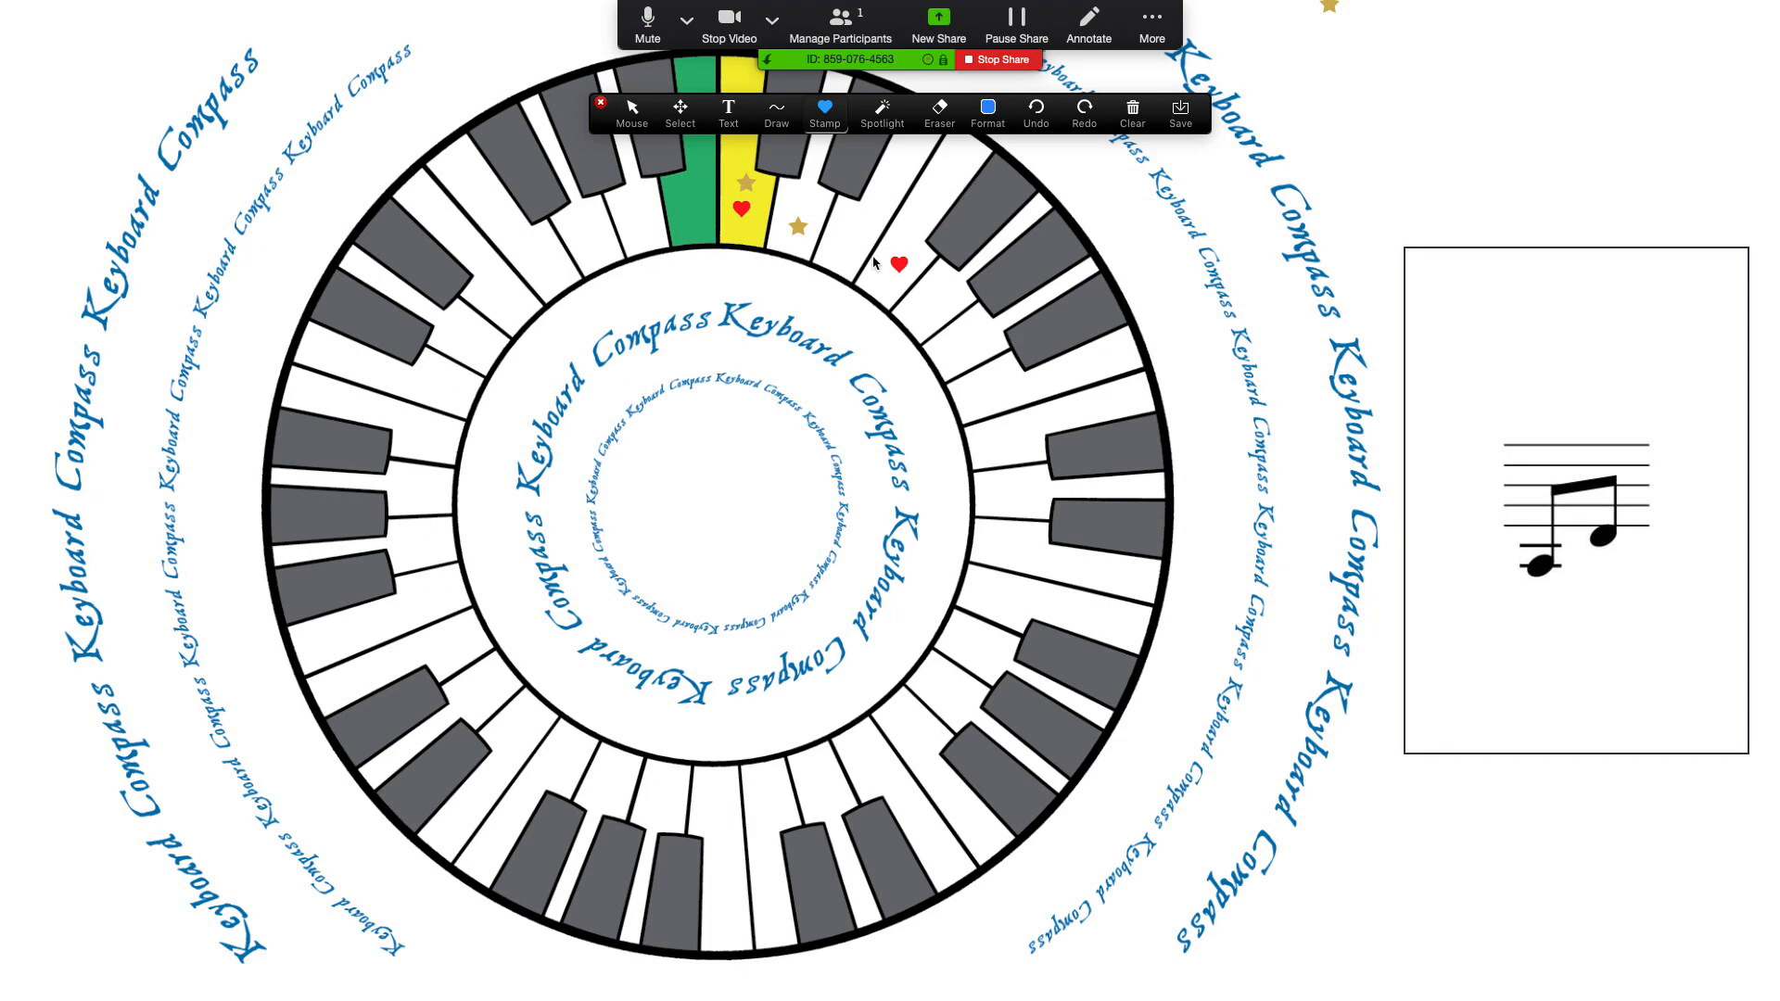
mouse_move(949, 338)
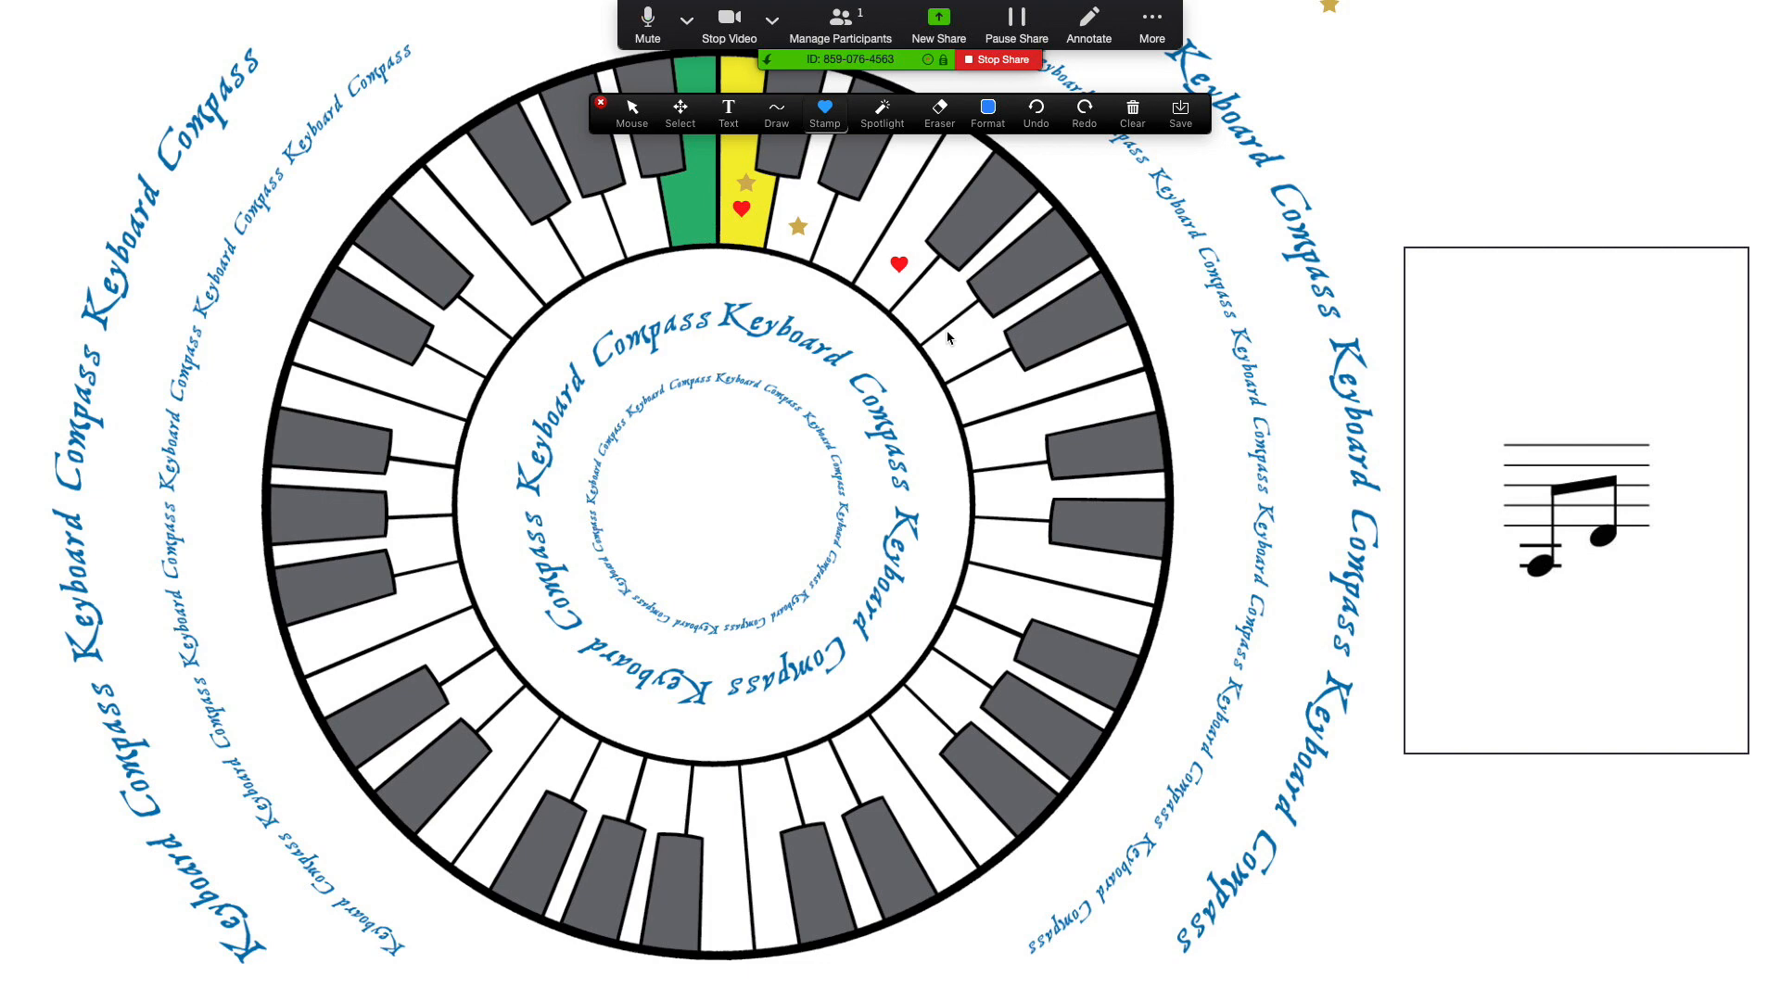
mouse_move(1102, 300)
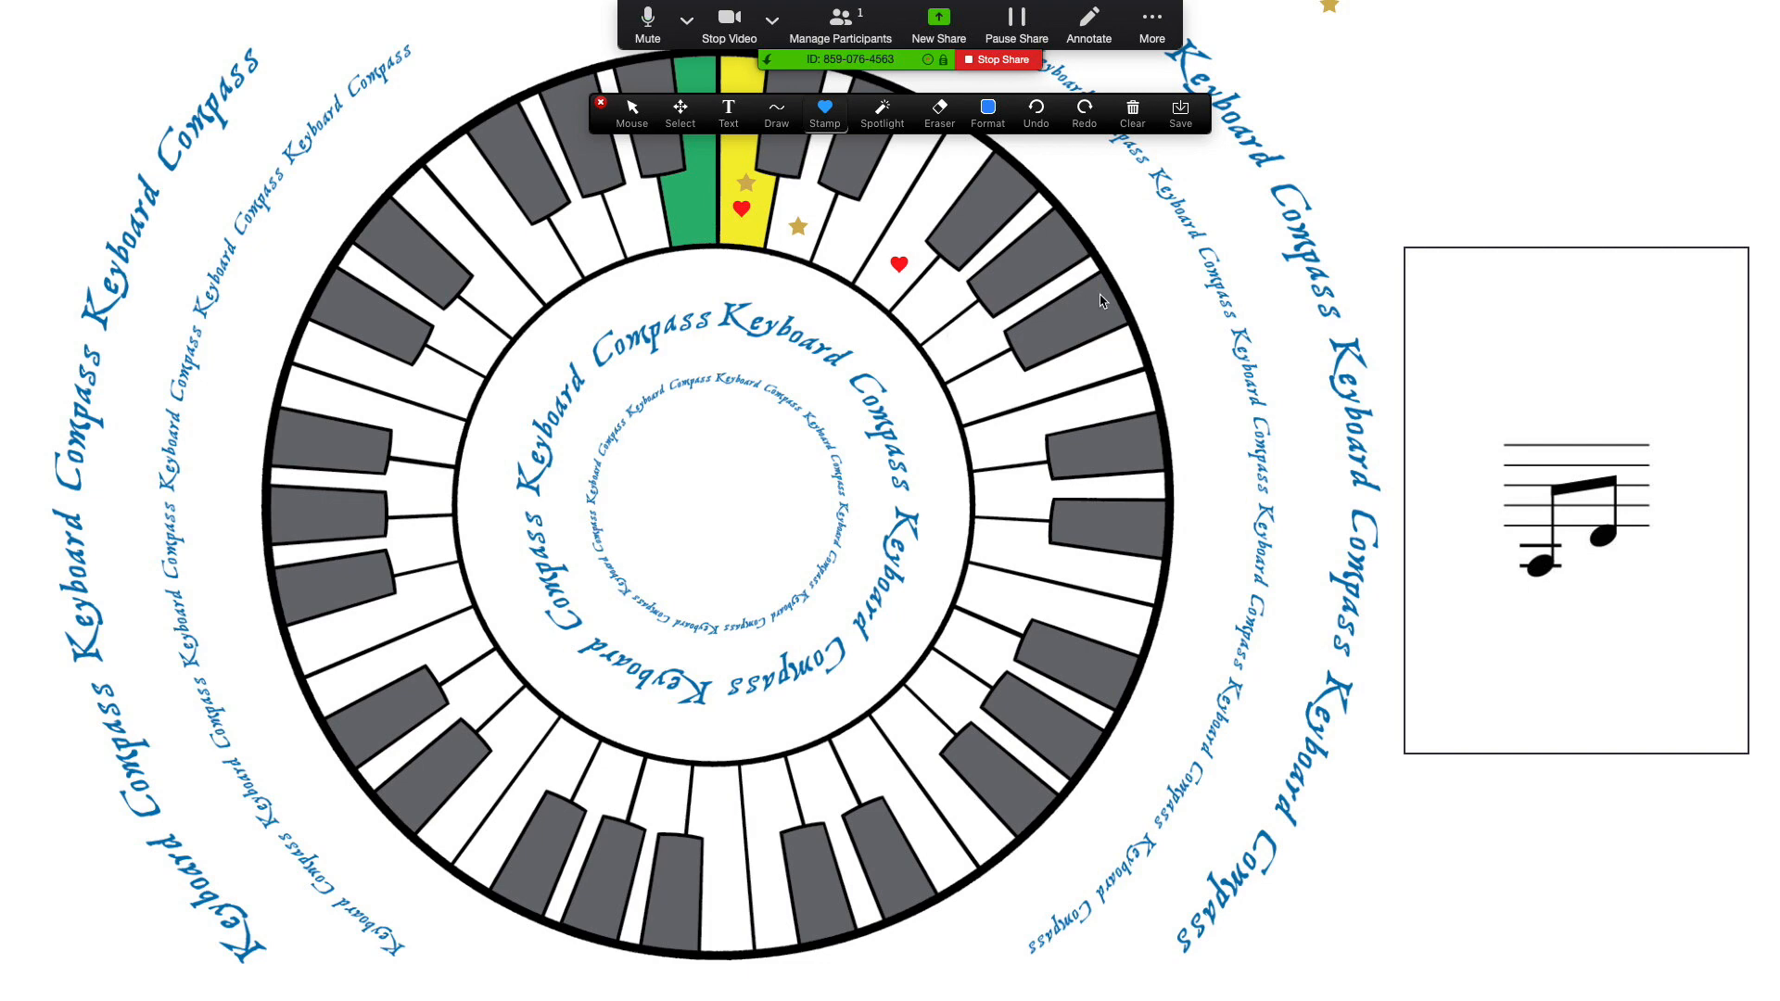